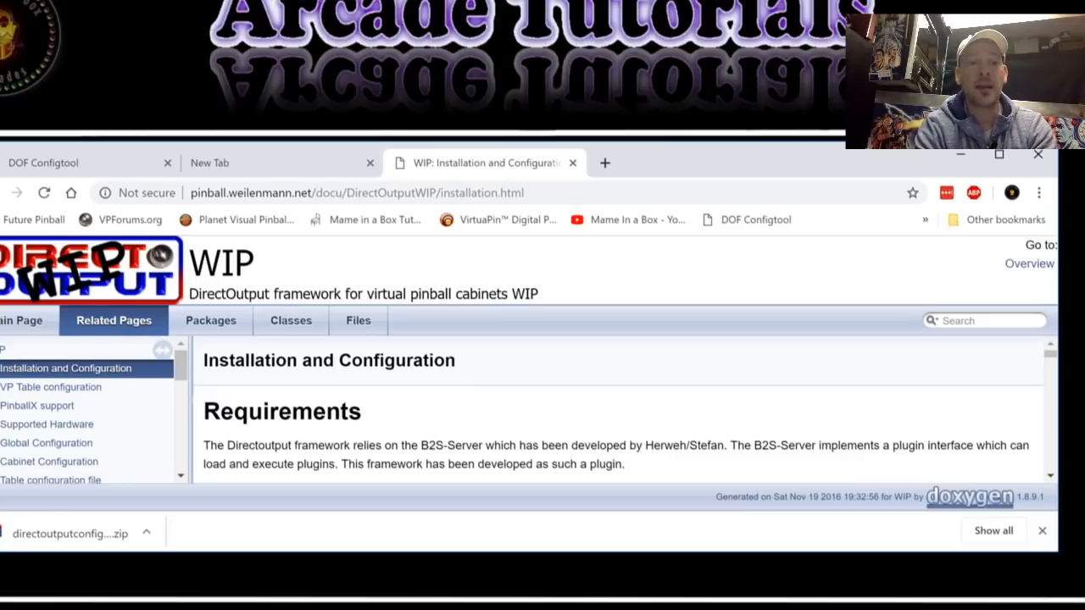
{"action": "mouse_move", "coordinate": [568, 376]}
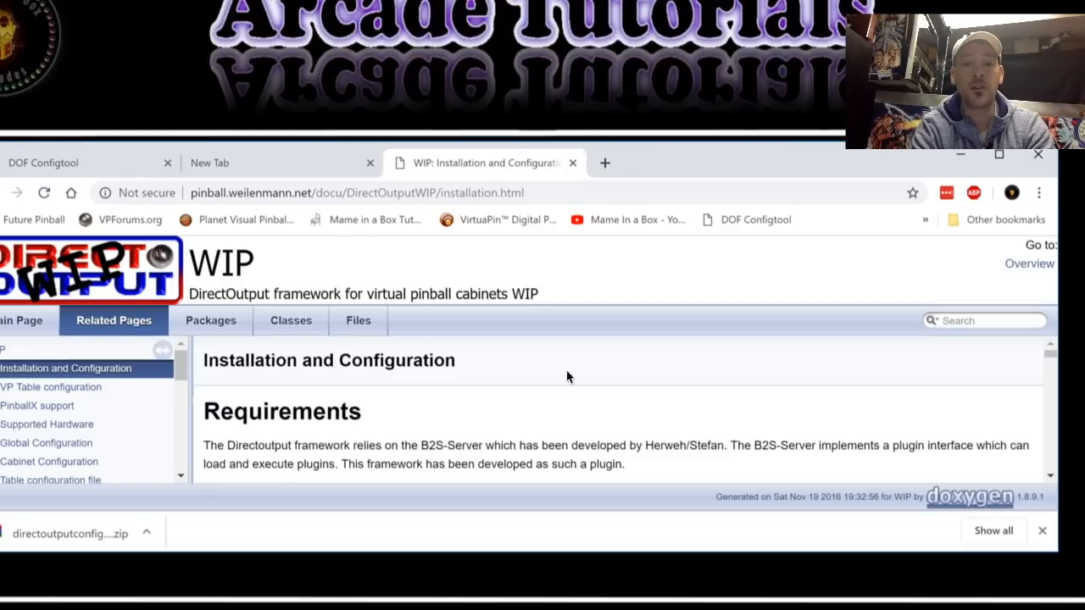
{"action": "mouse_move", "coordinate": [314, 407]}
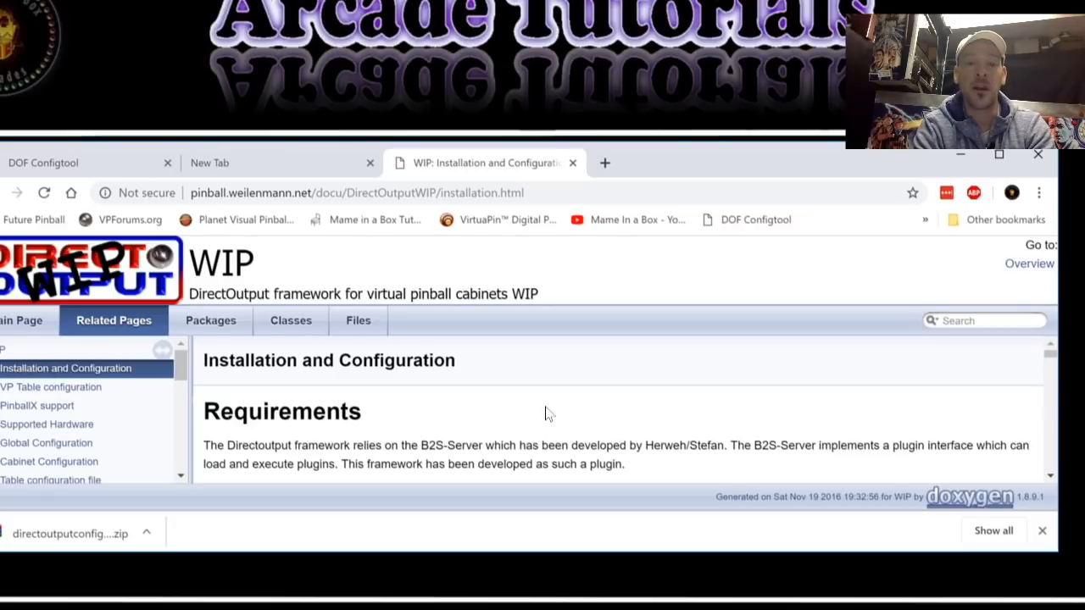
Read the plugins-directory shortcut step in the guide, then move to a blank new tab
{"action": "scroll", "scroll_direction": "down", "scroll_amount": 3}
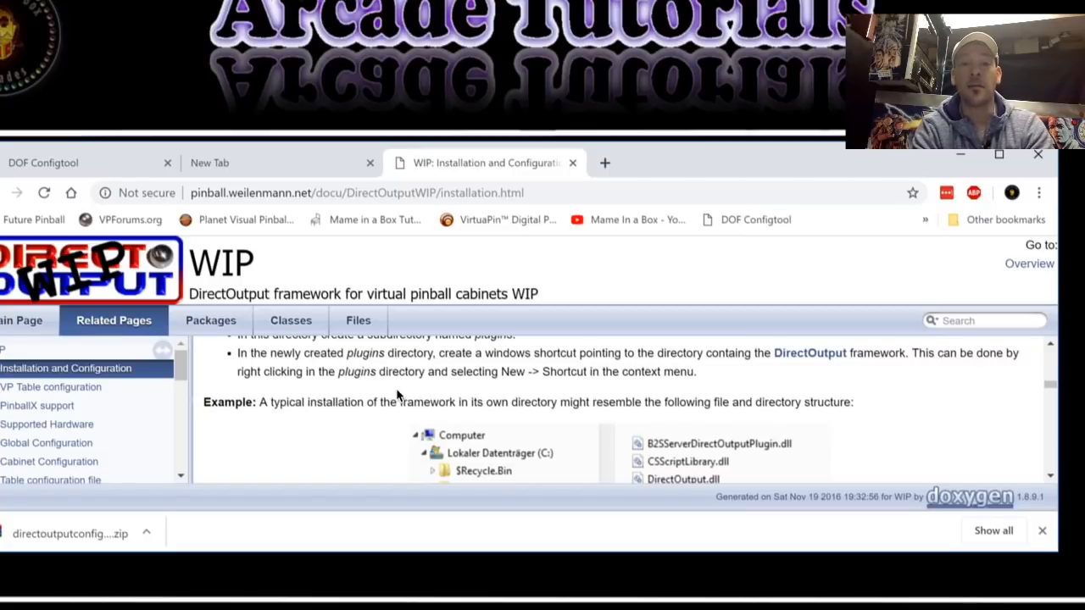
{"action": "left_click", "coordinate": [280, 163]}
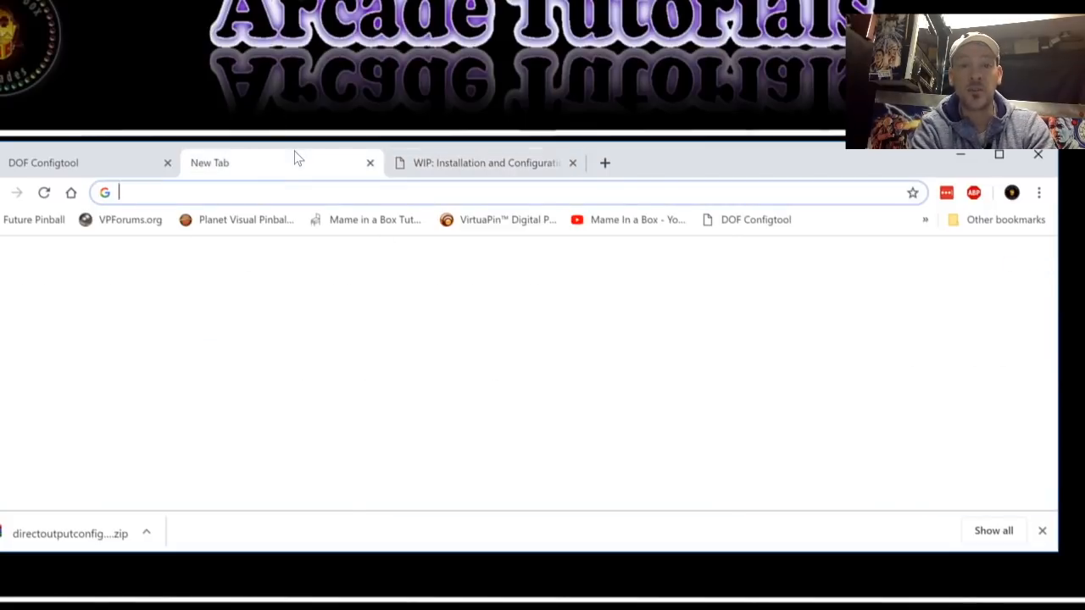
Download the DirectOutput R3 Beta zip from the Mame in a Box downloads page
{"action": "left_click", "coordinate": [483, 163]}
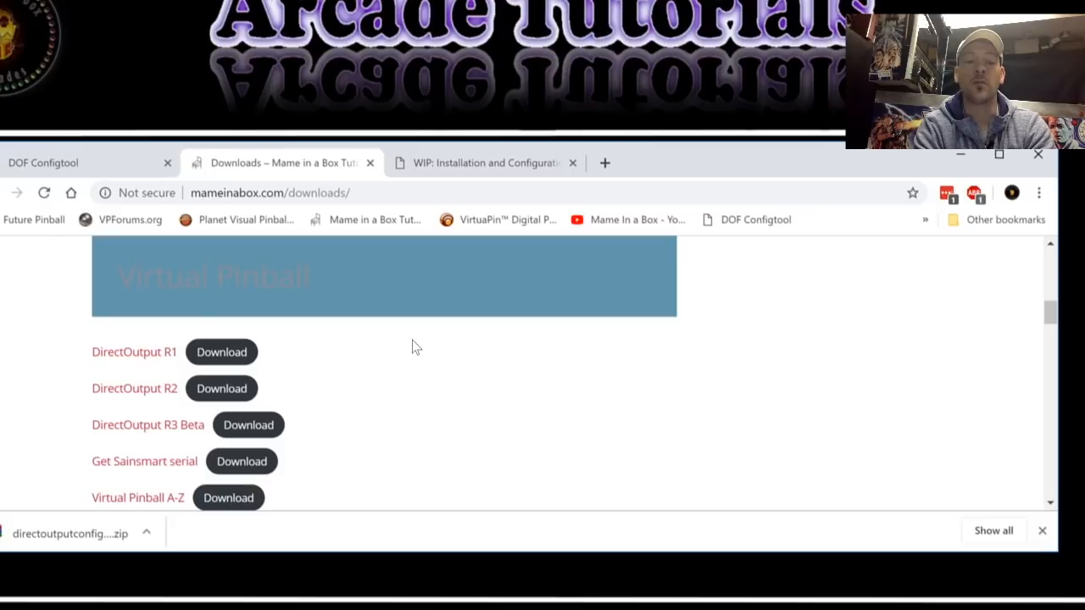
{"action": "scroll", "scroll_direction": "down", "scroll_amount": 3}
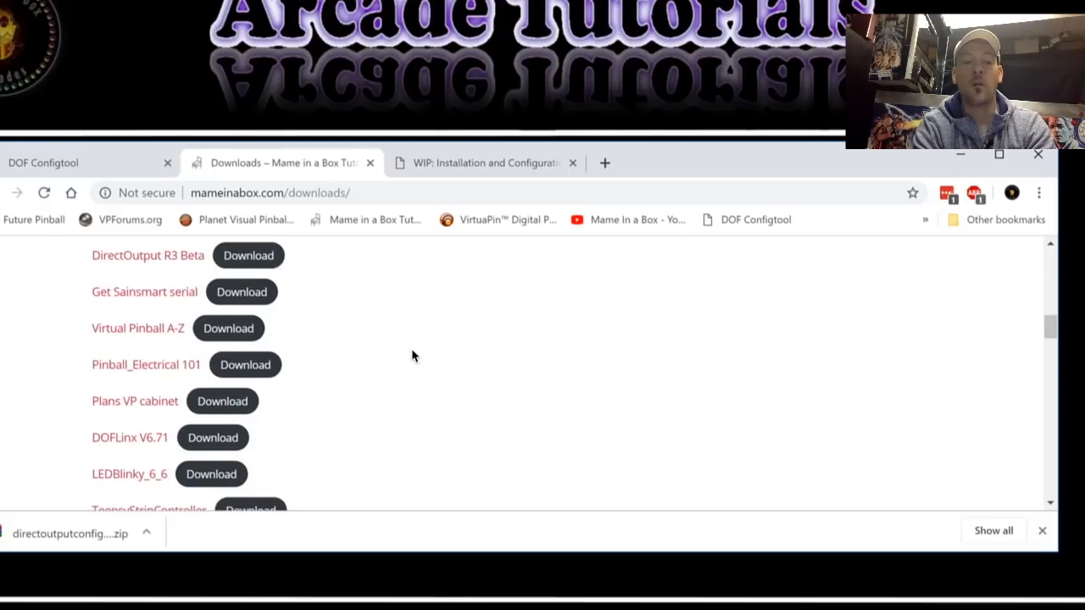
{"action": "mouse_move", "coordinate": [454, 377]}
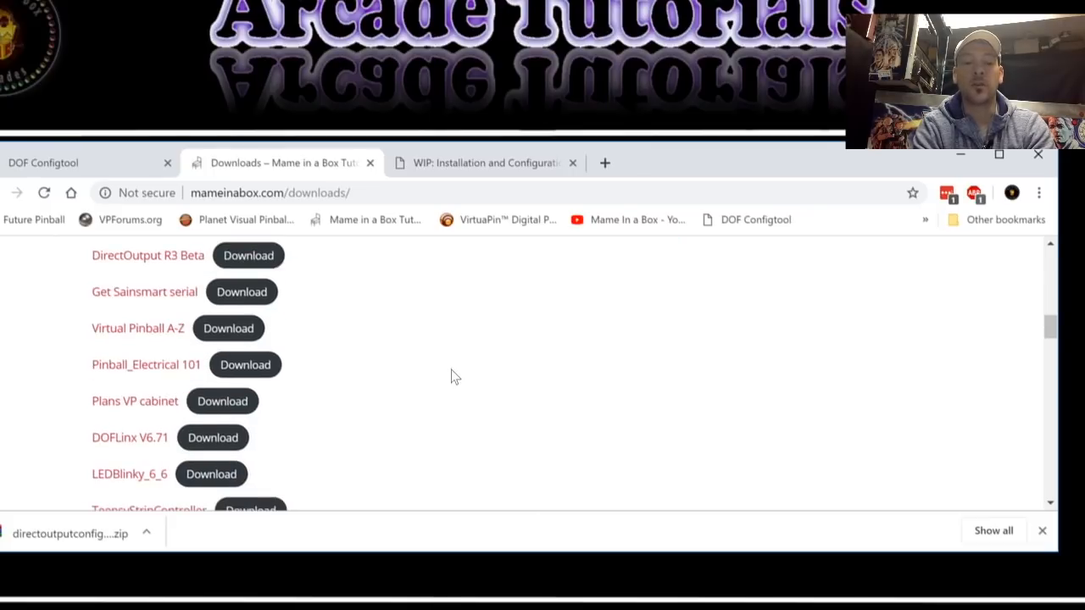
{"action": "mouse_move", "coordinate": [186, 278]}
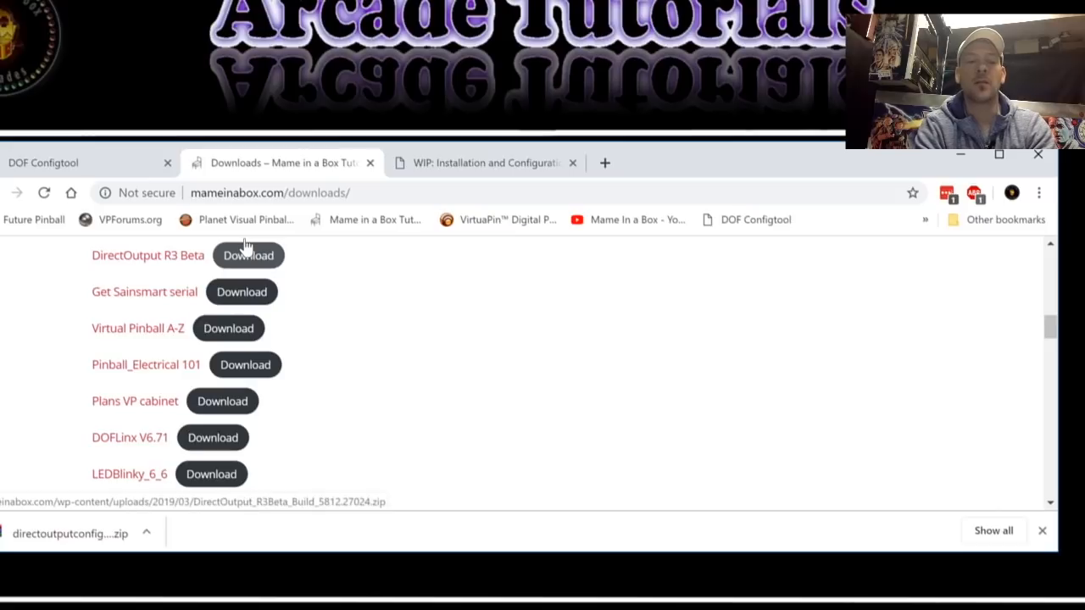
{"action": "left_click", "coordinate": [248, 254]}
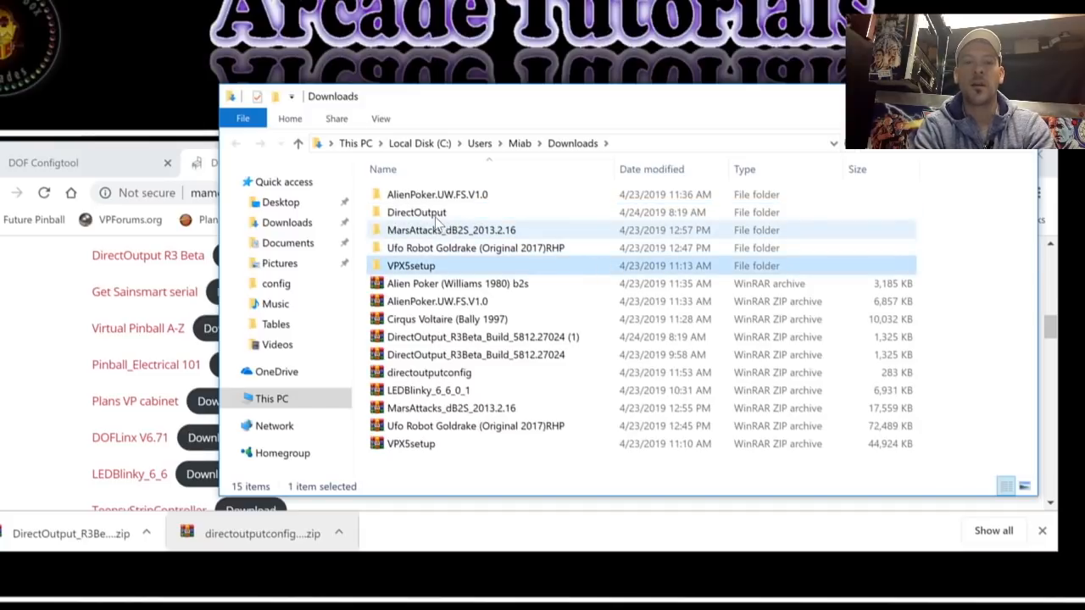
Go up to the C: drive root and open the existing DirectOutput folder there
{"action": "left_click", "coordinate": [415, 212]}
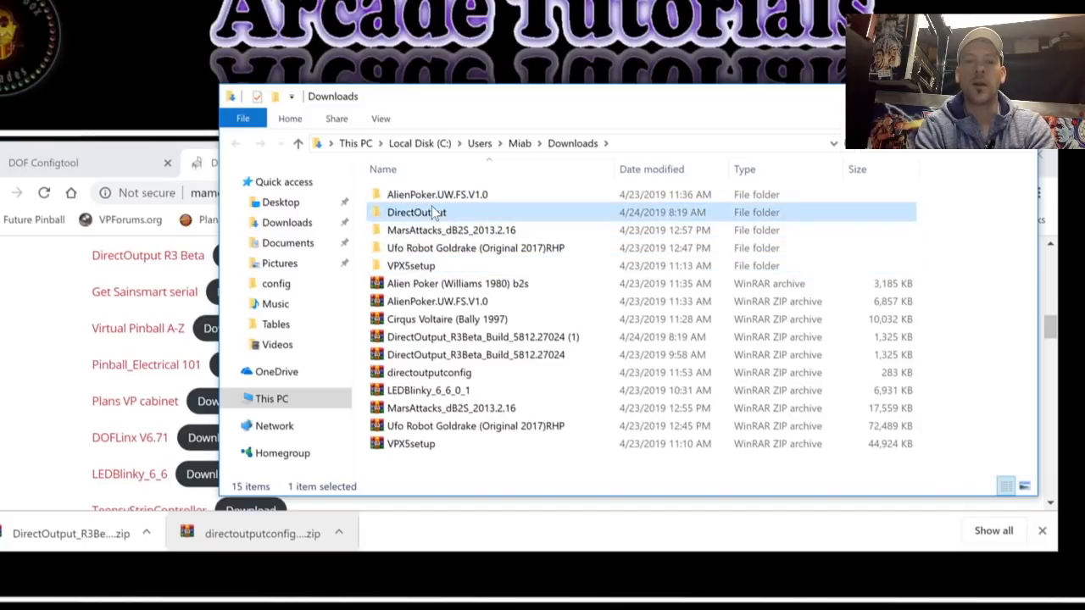
{"action": "right_click", "coordinate": [415, 212]}
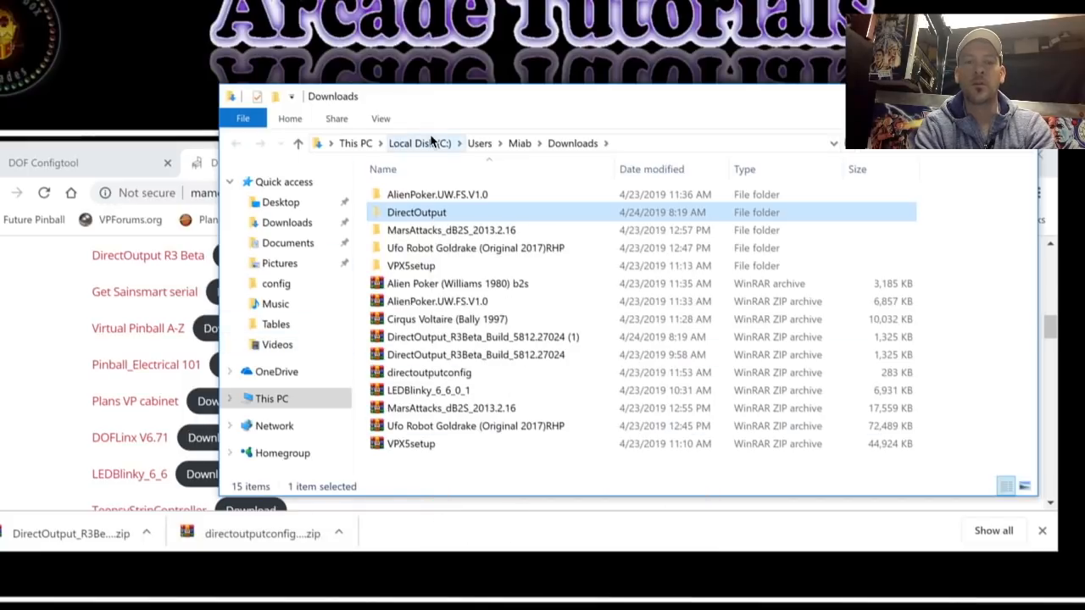
{"action": "left_click", "coordinate": [416, 142]}
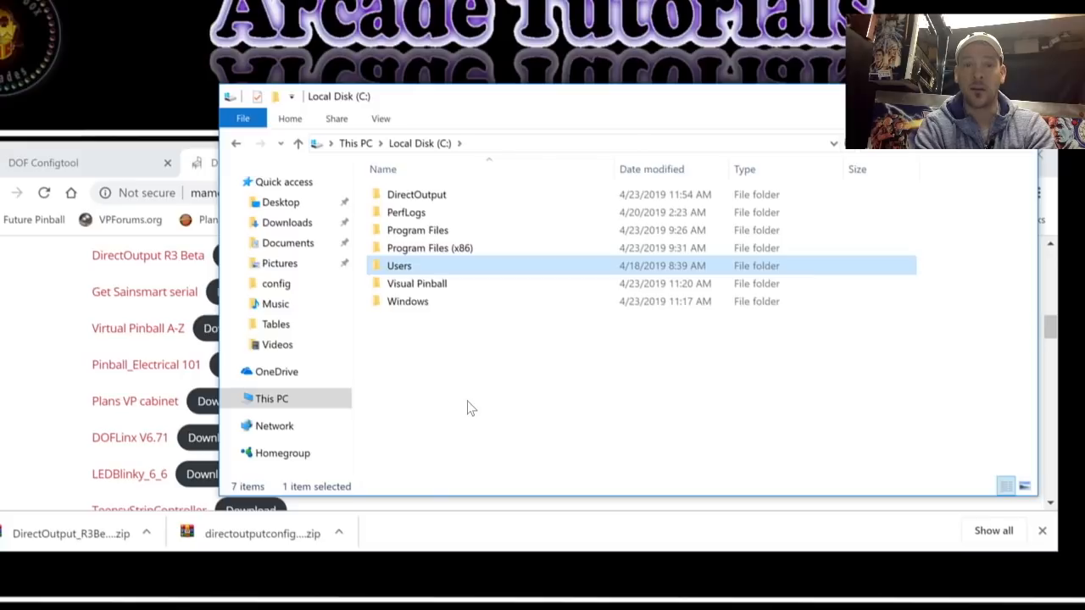
{"action": "right_click", "coordinate": [471, 406]}
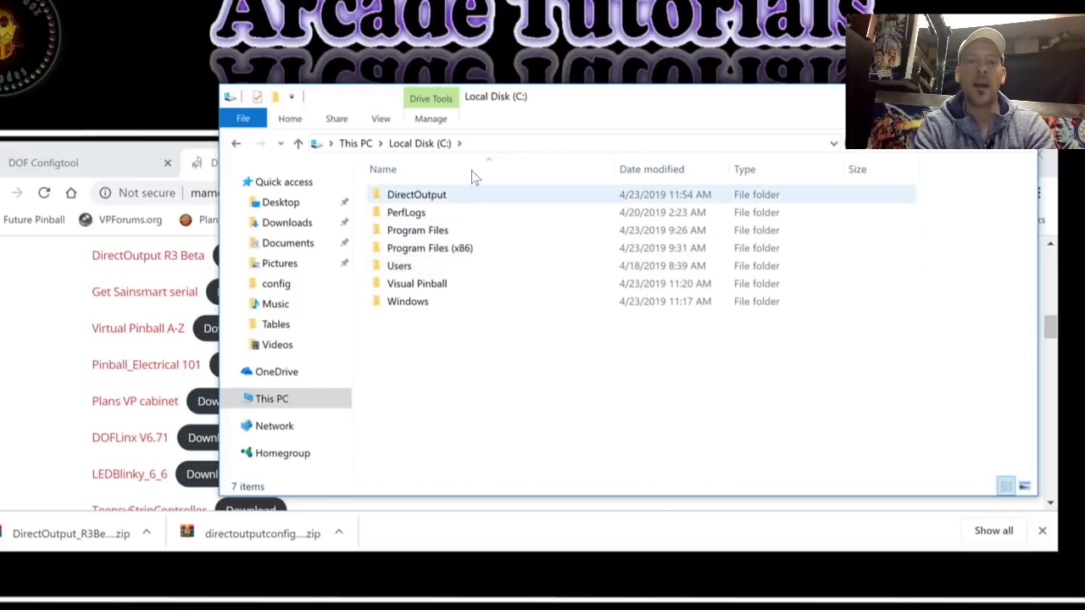
{"action": "mouse_move", "coordinate": [415, 194]}
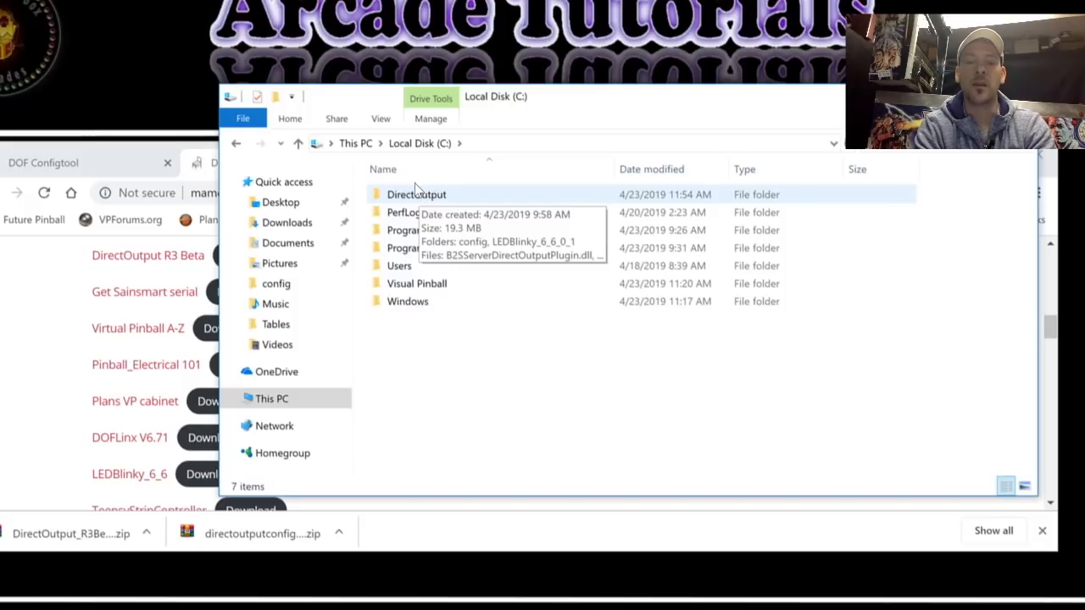
{"action": "double_click", "coordinate": [417, 193]}
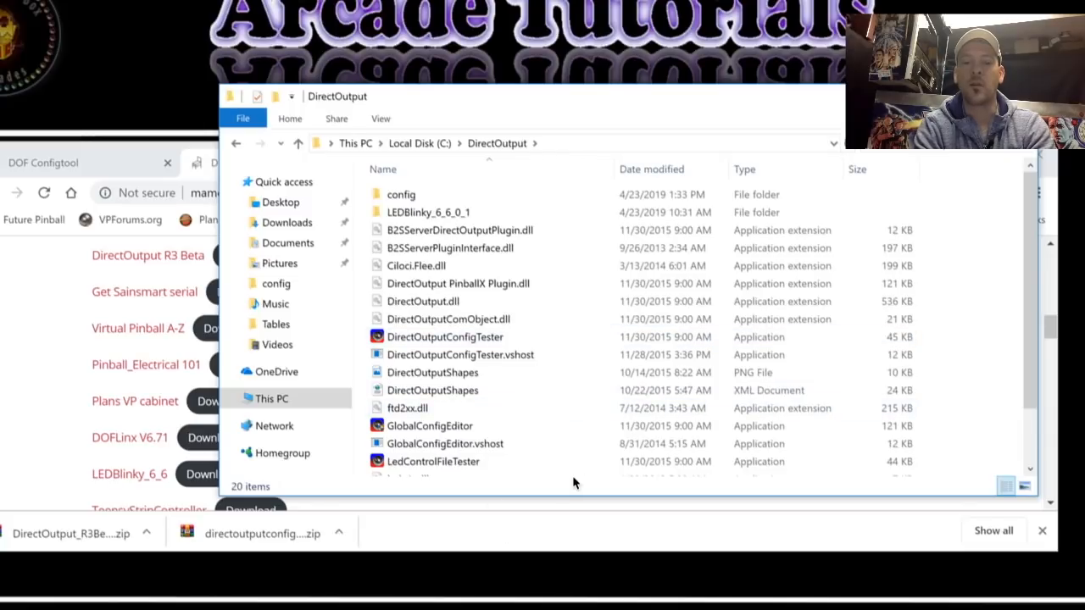
{"action": "mouse_move", "coordinate": [505, 473]}
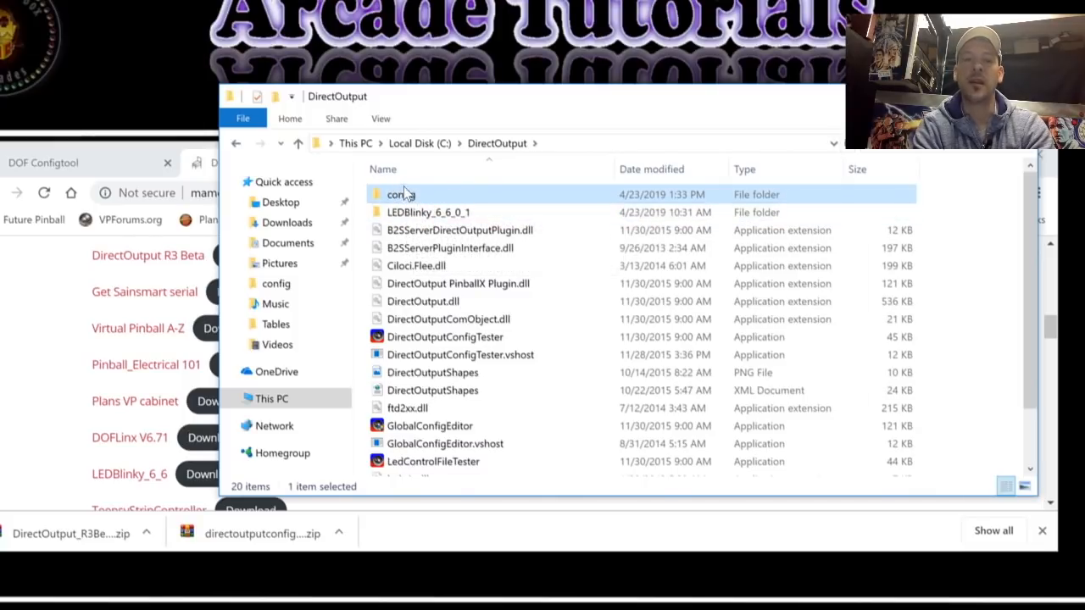
{"action": "mouse_move", "coordinate": [400, 193]}
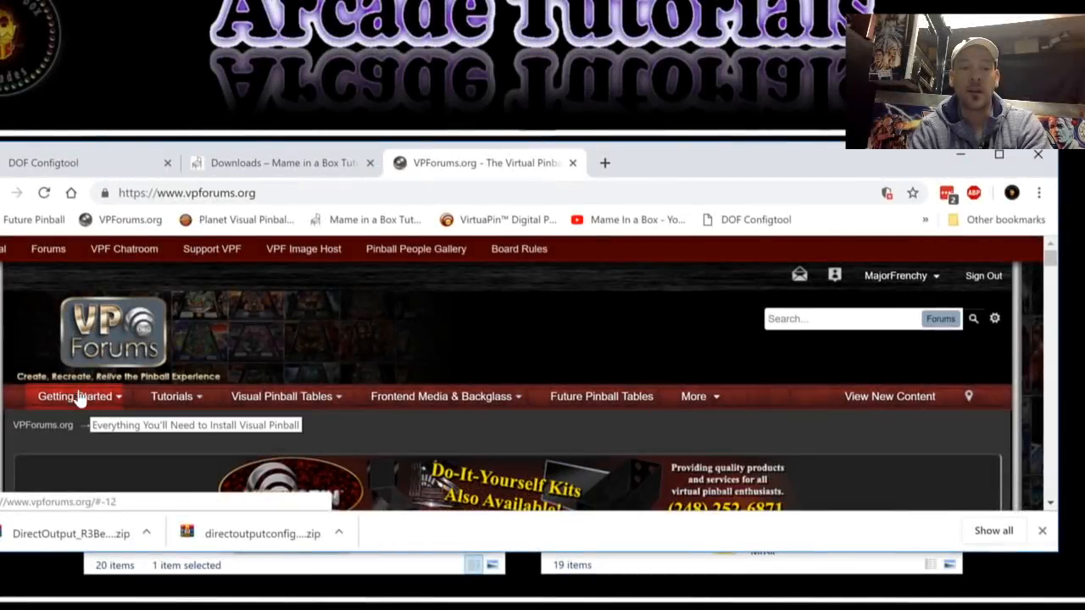
Download the Visual Pinball installer from the Getting Started menu and run it
{"action": "left_click", "coordinate": [75, 396]}
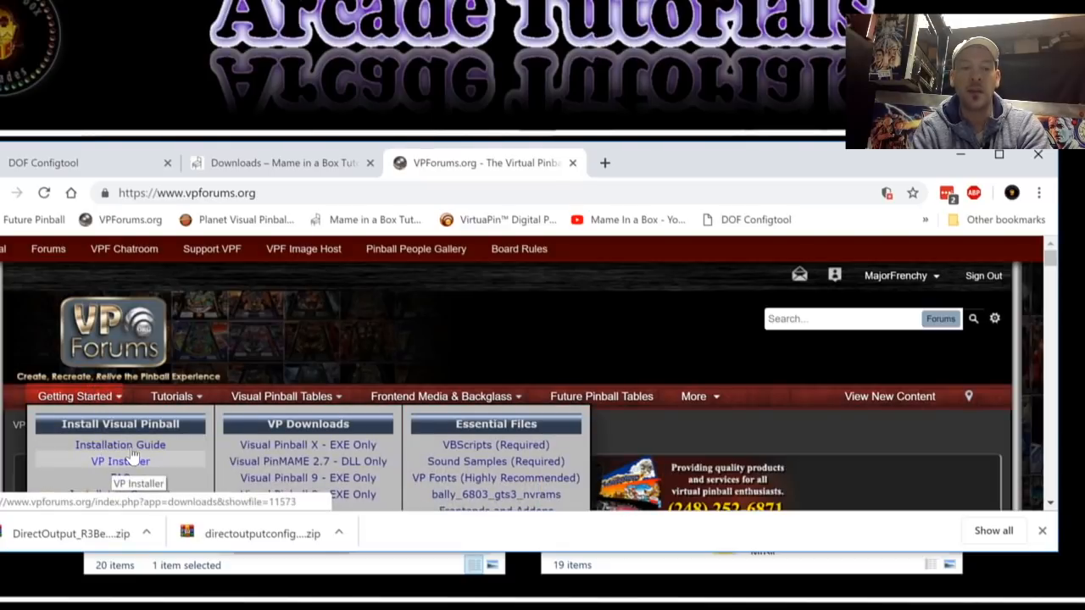
{"action": "left_click", "coordinate": [119, 461]}
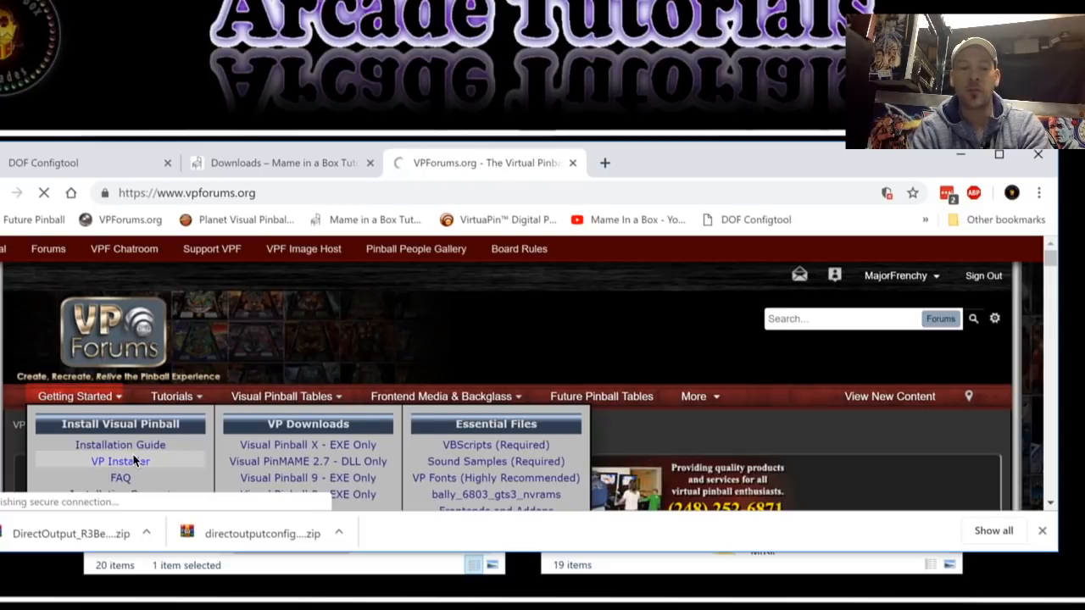
{"action": "left_click", "coordinate": [119, 461]}
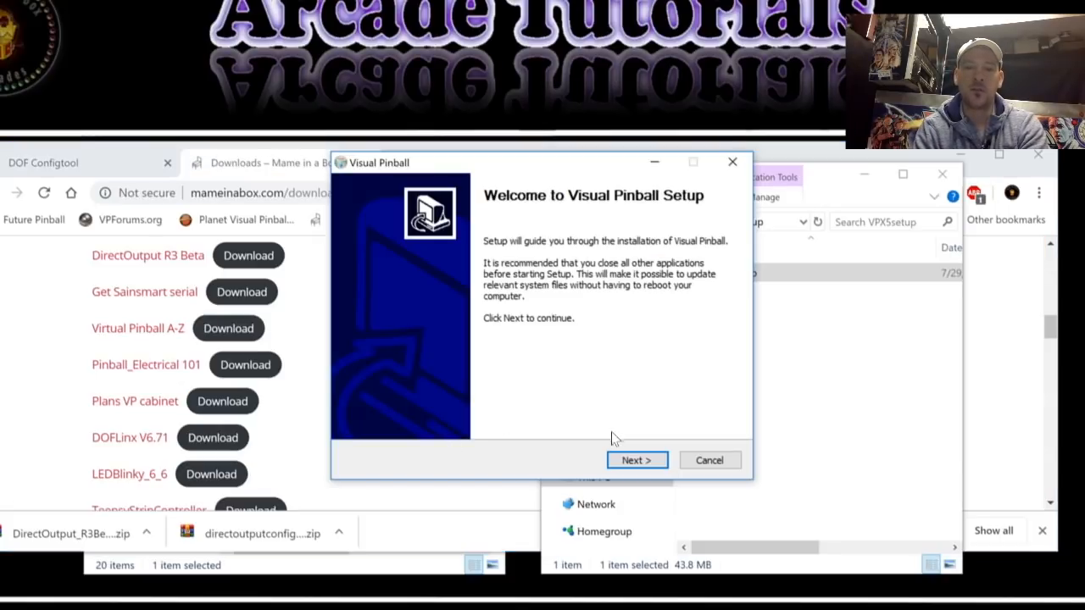
Cancel the setup wizard and browse This PC > Local Disk (C:) > Visual Pinball > Tables
{"action": "left_click", "coordinate": [637, 459]}
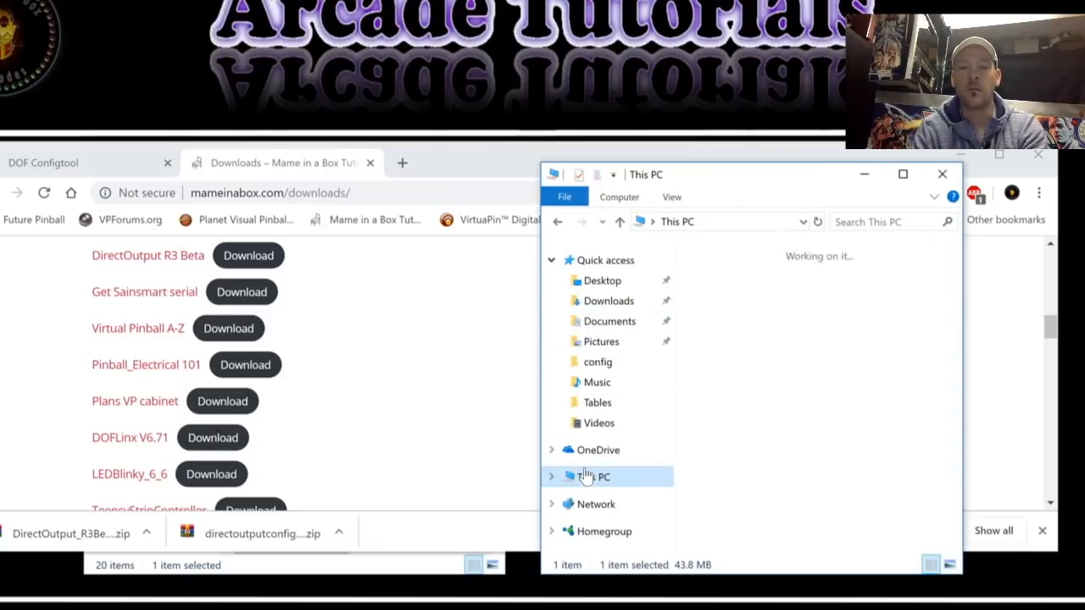
{"action": "left_click", "coordinate": [593, 476]}
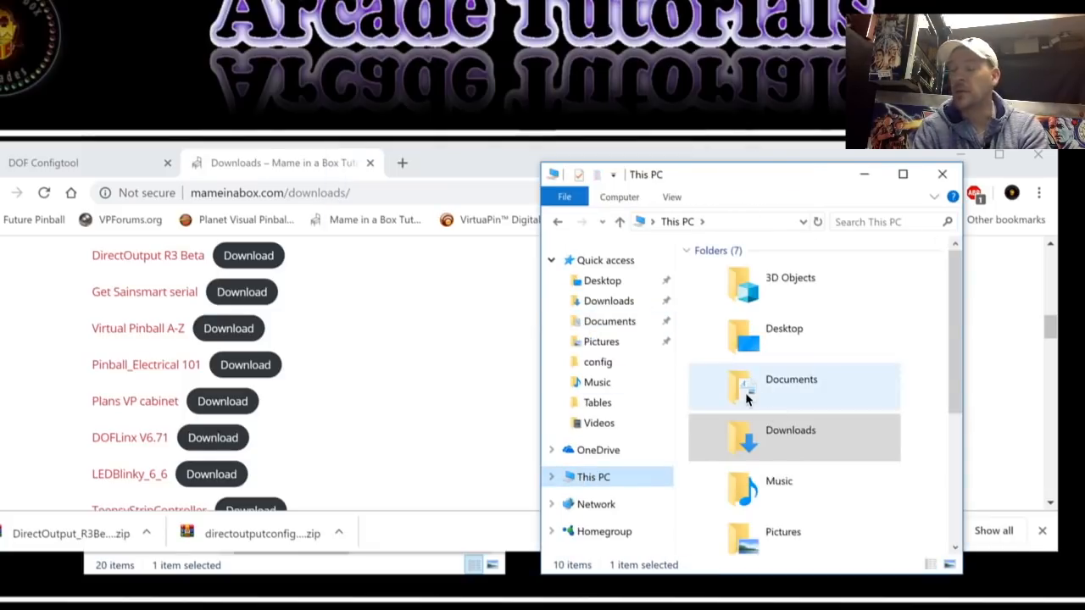
{"action": "mouse_move", "coordinate": [725, 483]}
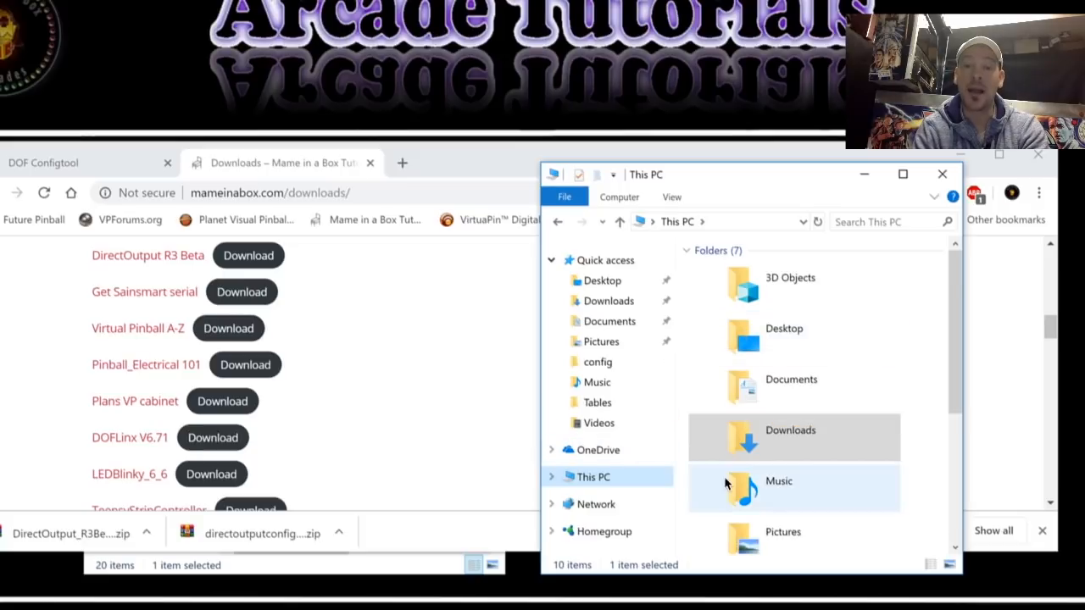
{"action": "scroll", "scroll_direction": "down", "scroll_amount": 3}
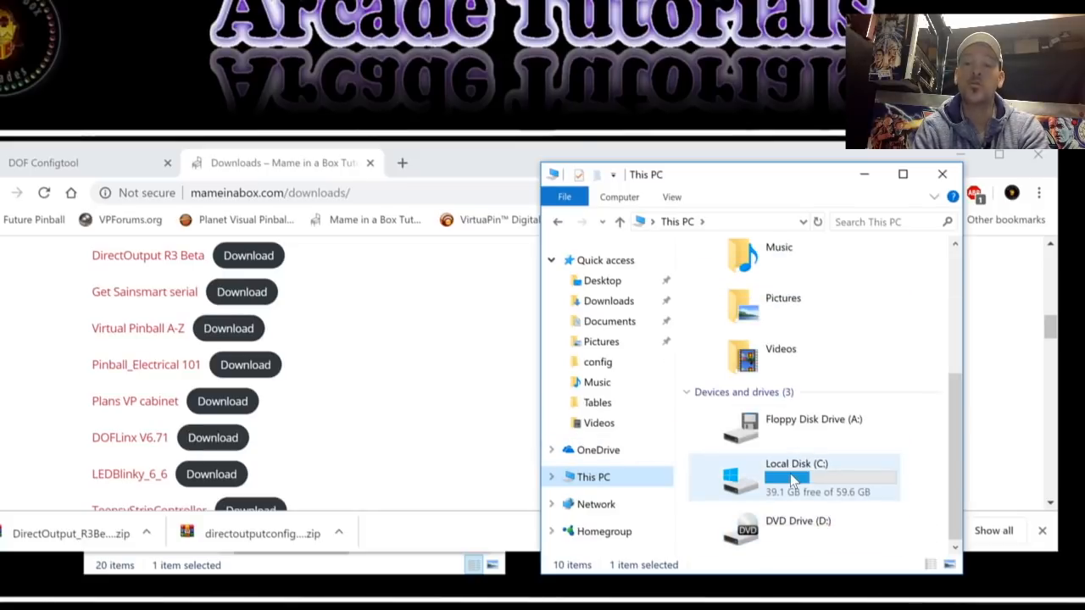
{"action": "double_click", "coordinate": [793, 478]}
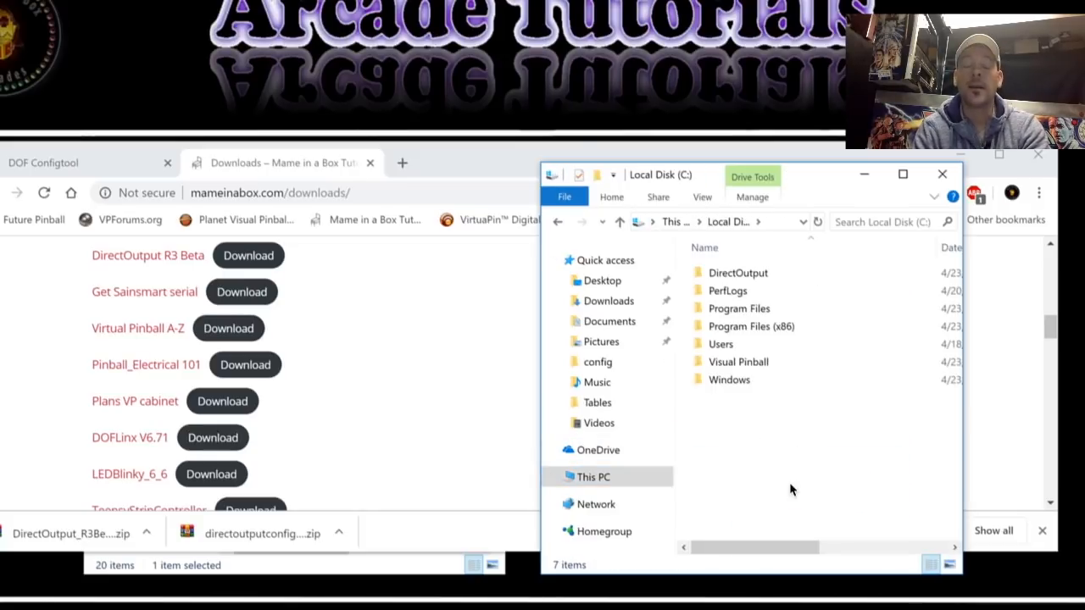
{"action": "left_click", "coordinate": [737, 361]}
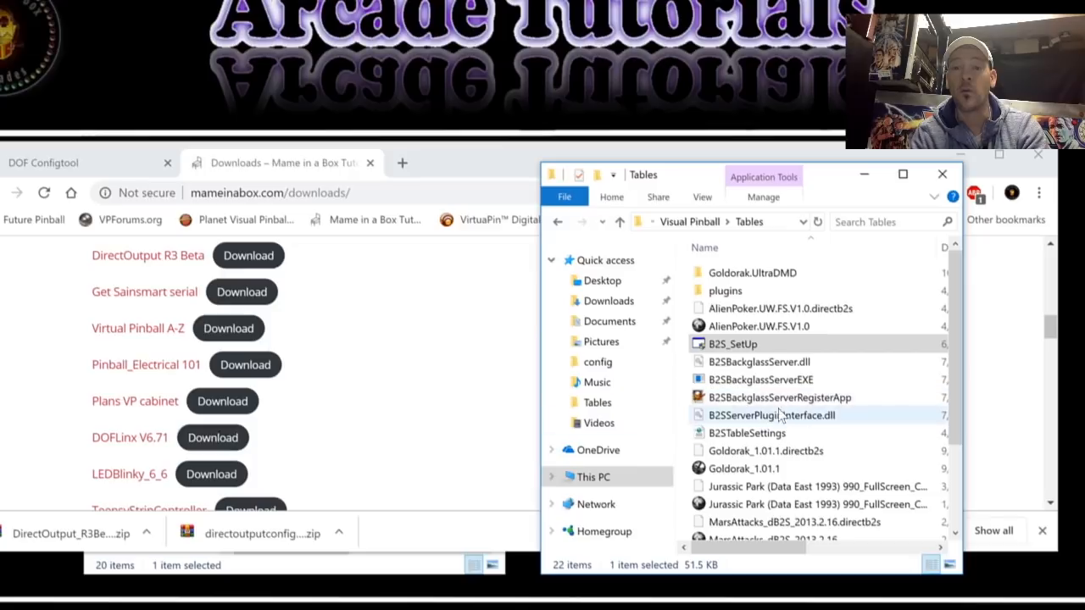
{"action": "mouse_move", "coordinate": [778, 396]}
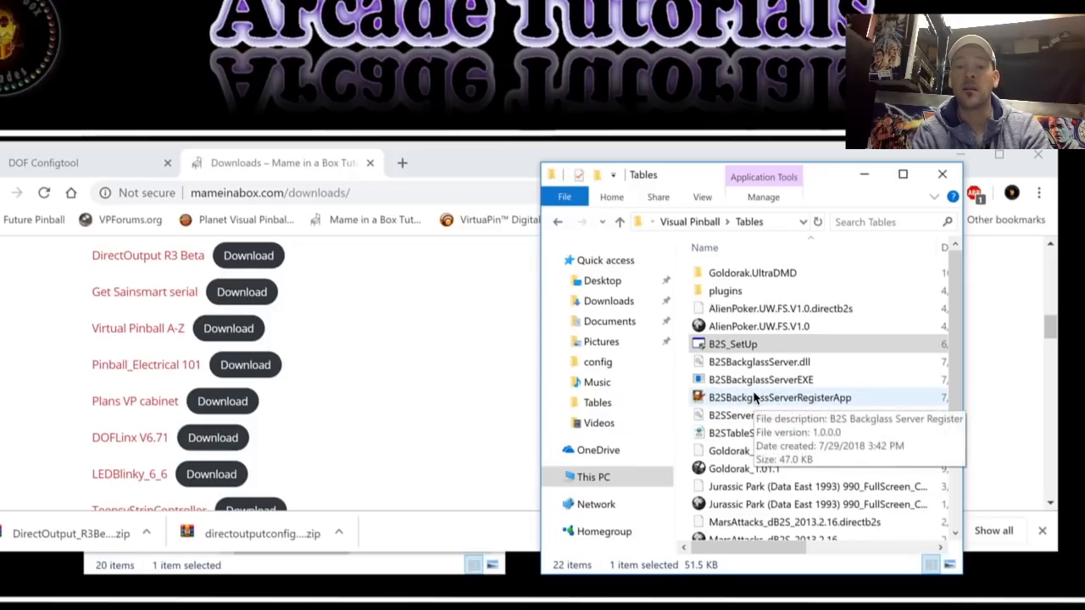
Run B2SBackglassServerRegisterApp, acknowledge its success message, and return to the C: root
{"action": "left_click", "coordinate": [780, 396]}
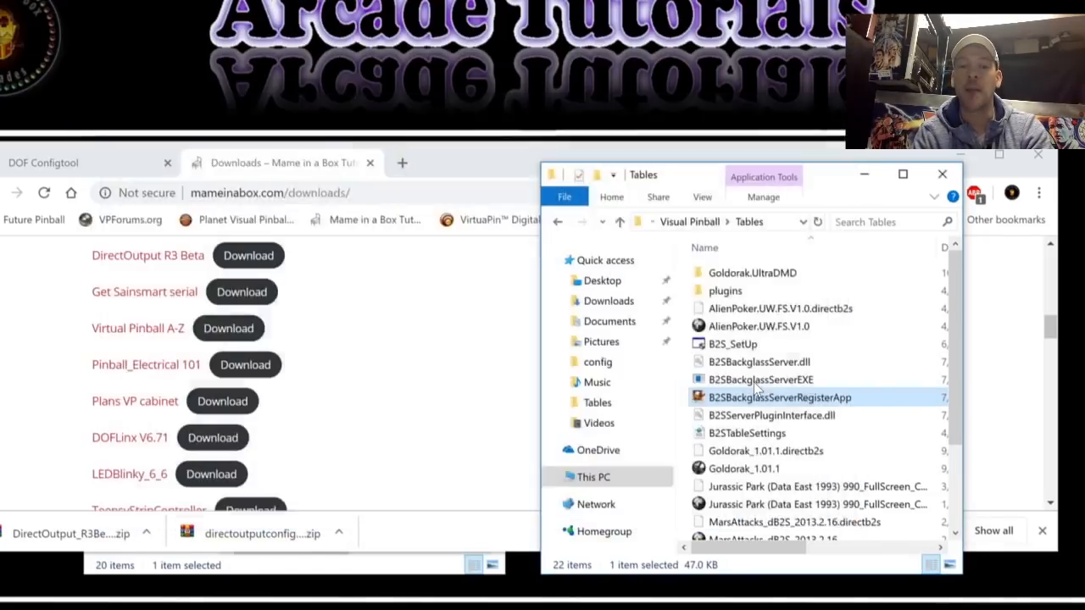
{"action": "double_click", "coordinate": [778, 396]}
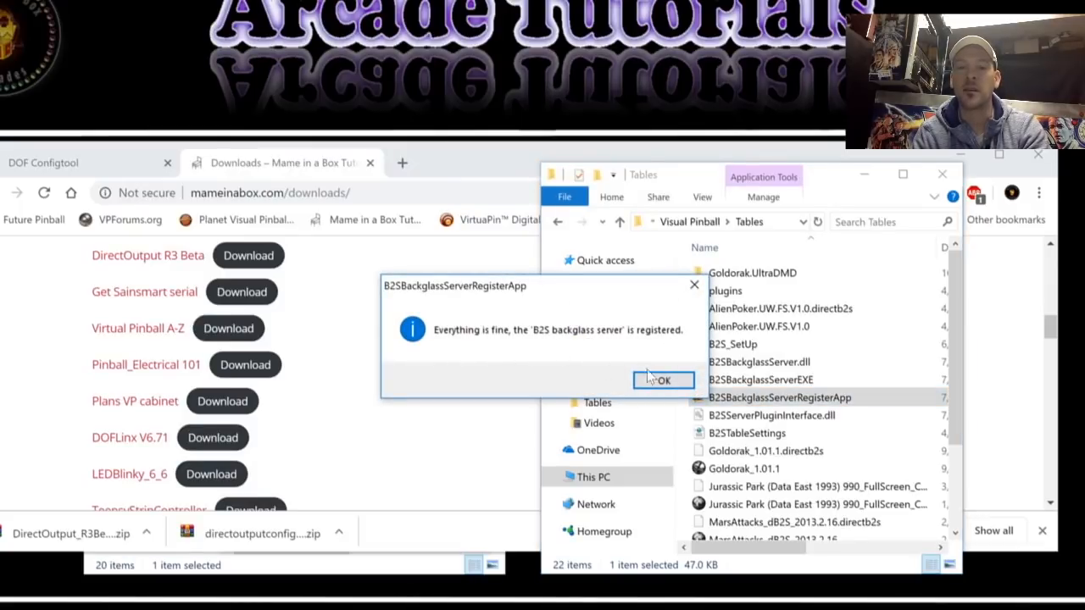
{"action": "left_click", "coordinate": [663, 380]}
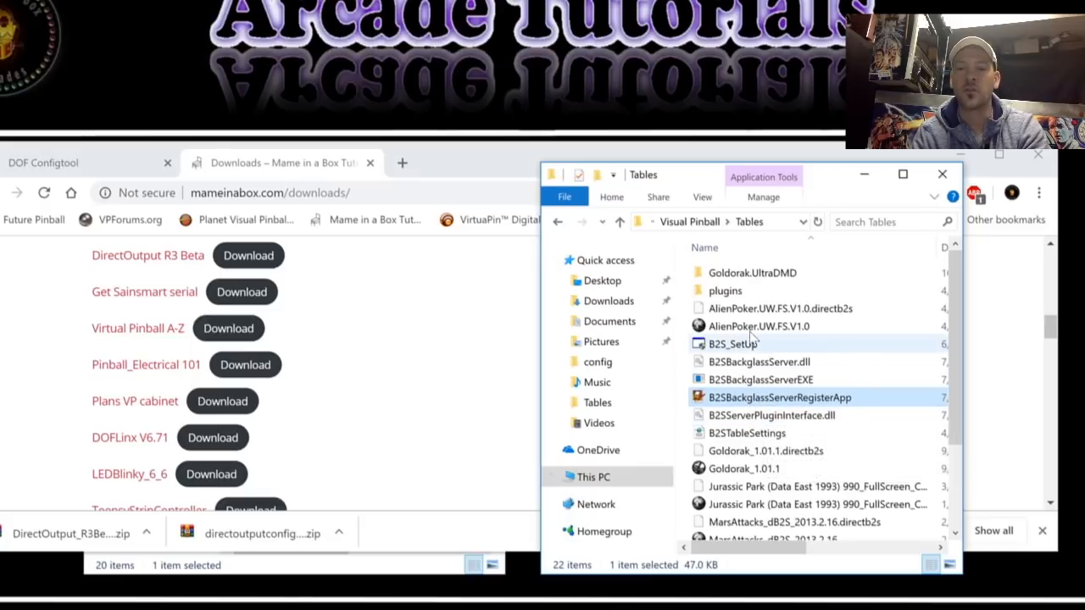
{"action": "mouse_move", "coordinate": [754, 397]}
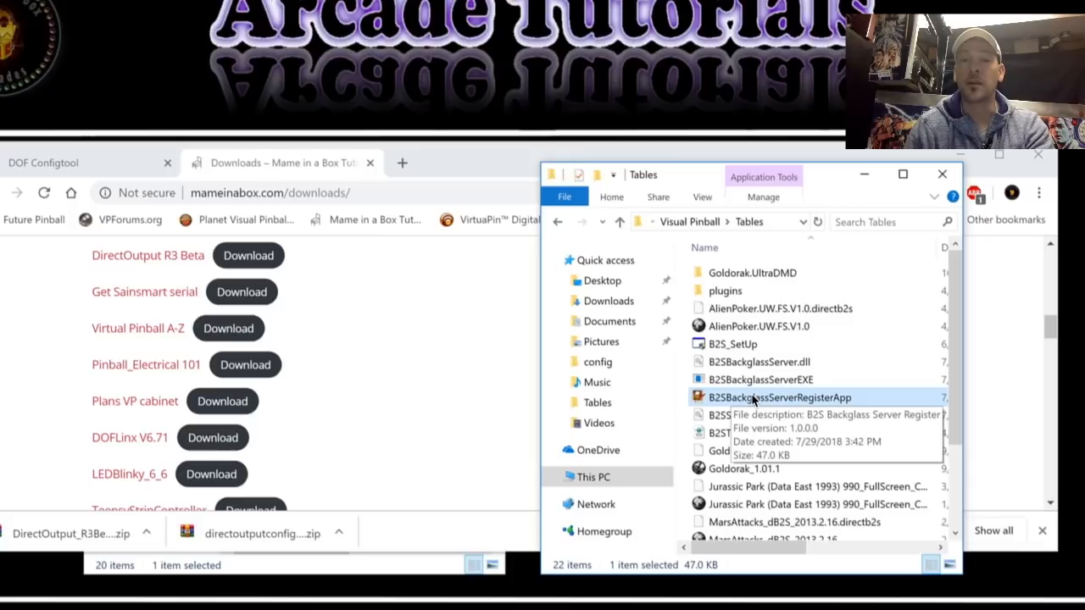
{"action": "mouse_move", "coordinate": [788, 261]}
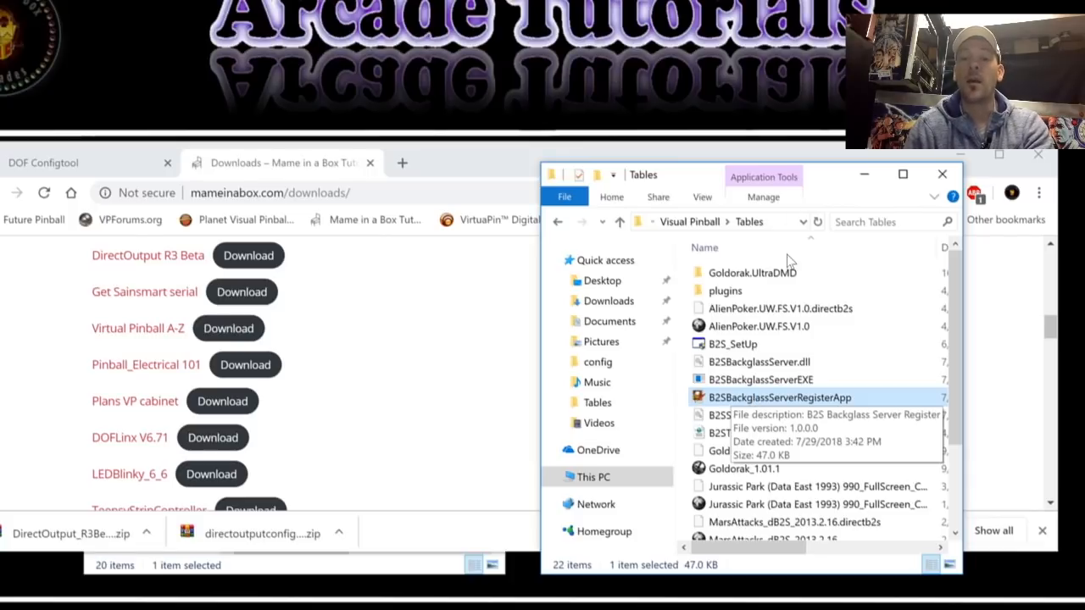
{"action": "left_click", "coordinate": [555, 220]}
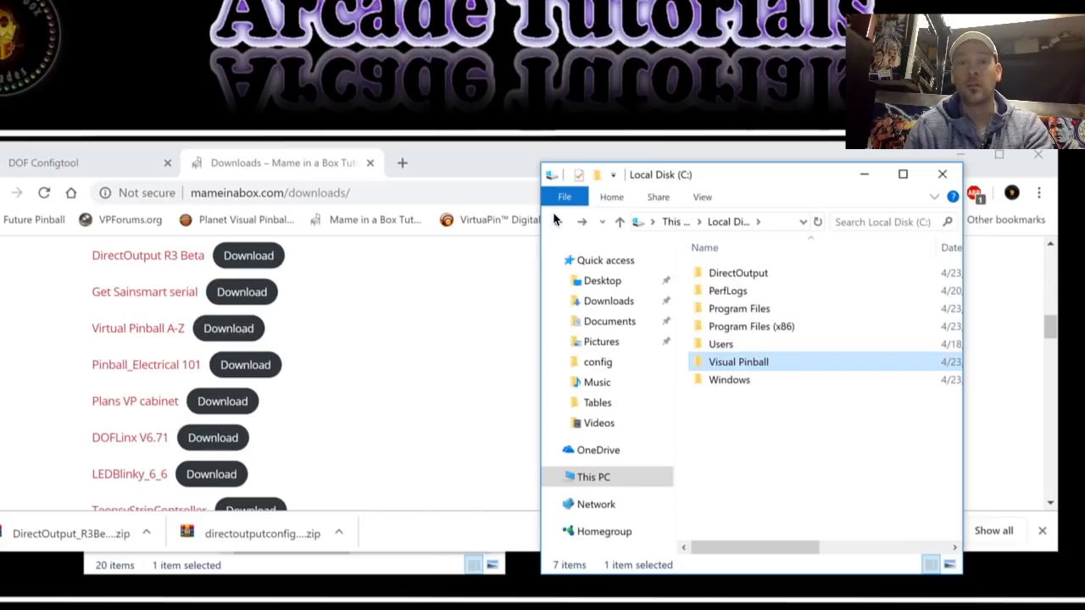
{"action": "mouse_move", "coordinate": [744, 359]}
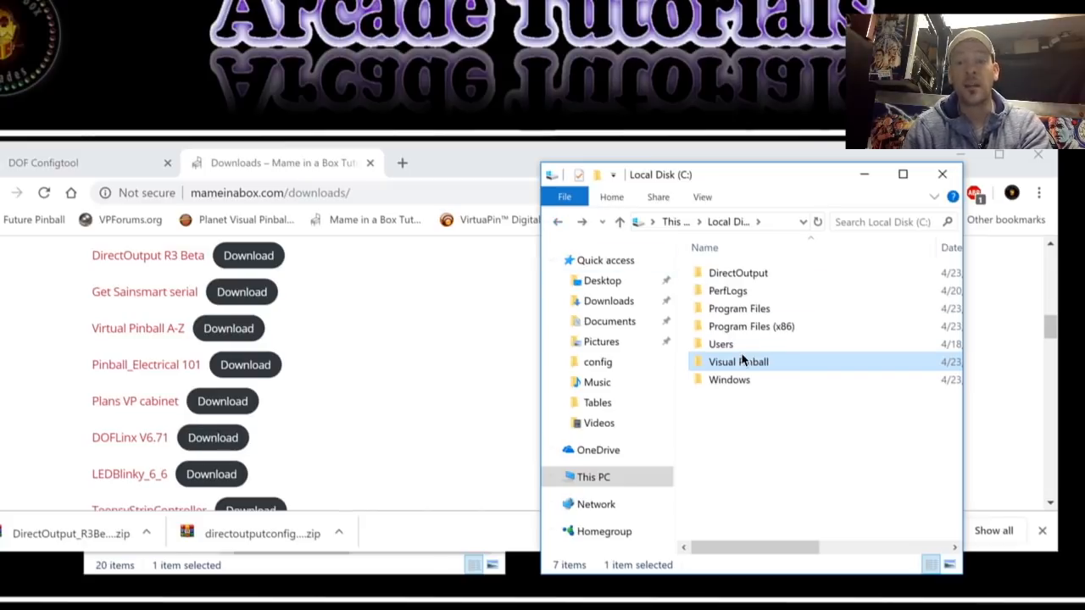
{"action": "mouse_move", "coordinate": [725, 363]}
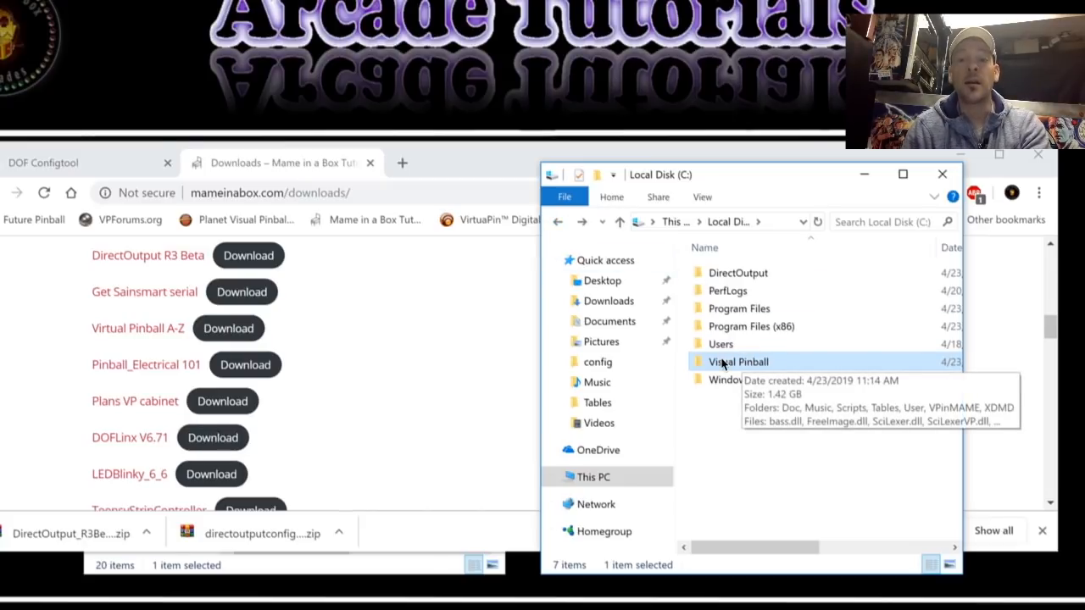
Run B2S_SetUp from Visual Pinball\Tables with admin approval, then go back to Visual Pinball
{"action": "double_click", "coordinate": [739, 363]}
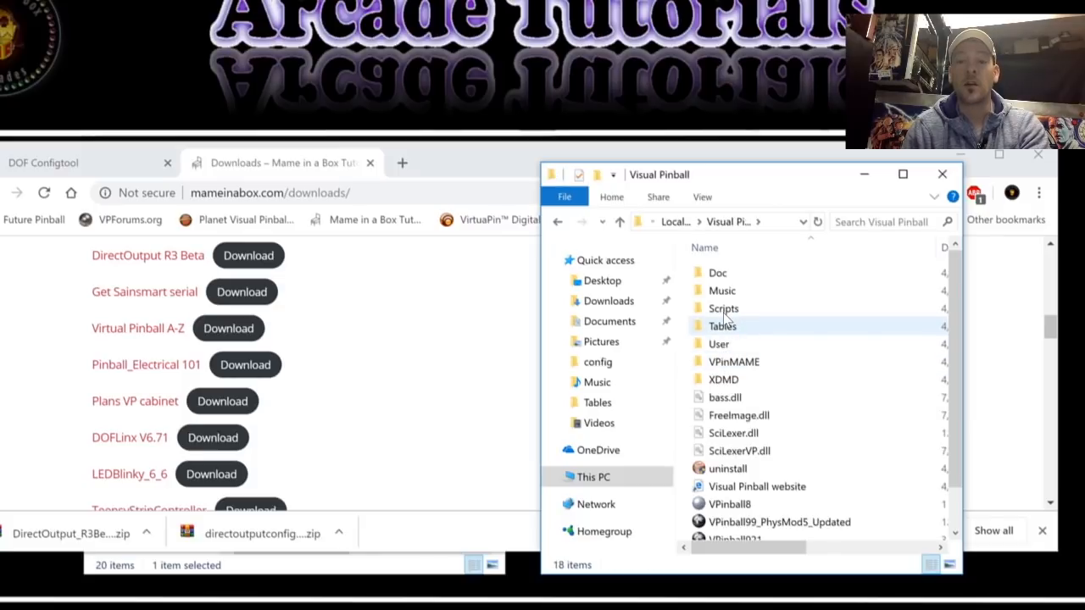
{"action": "double_click", "coordinate": [722, 325]}
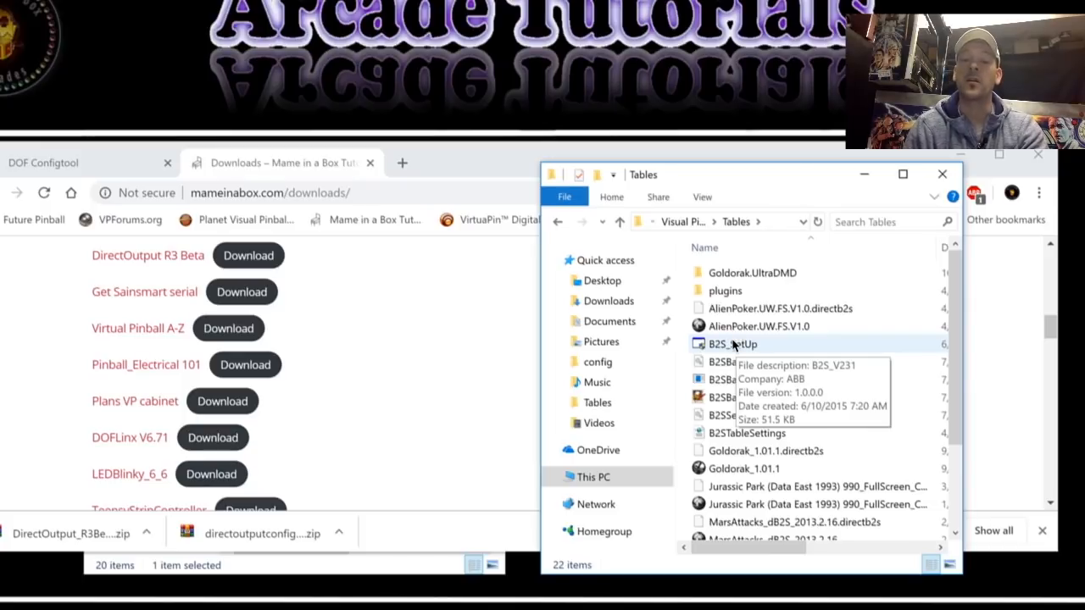
{"action": "double_click", "coordinate": [732, 344]}
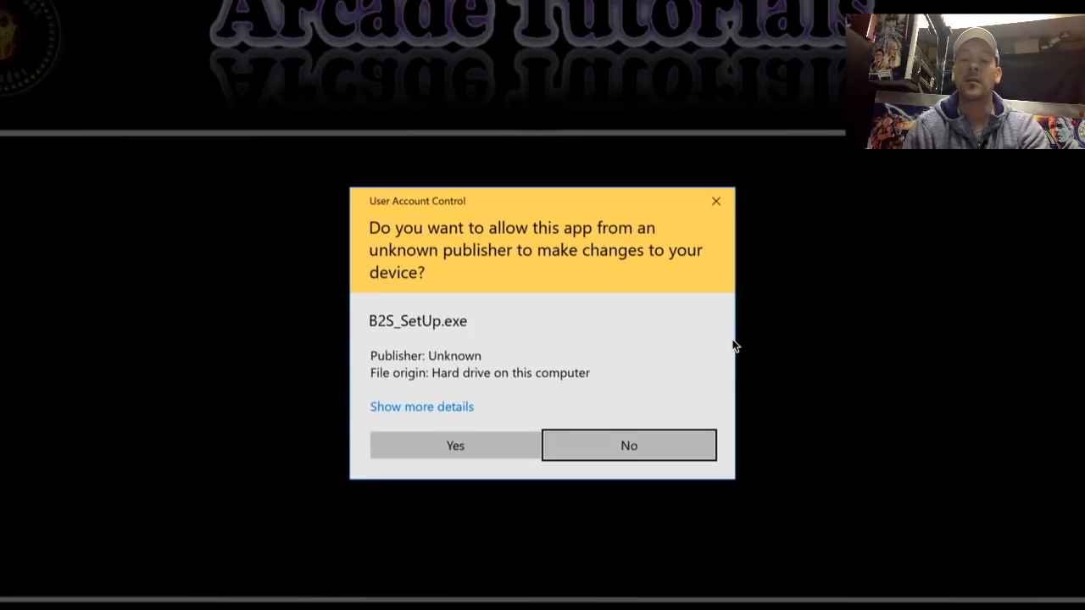
{"action": "left_click", "coordinate": [454, 444]}
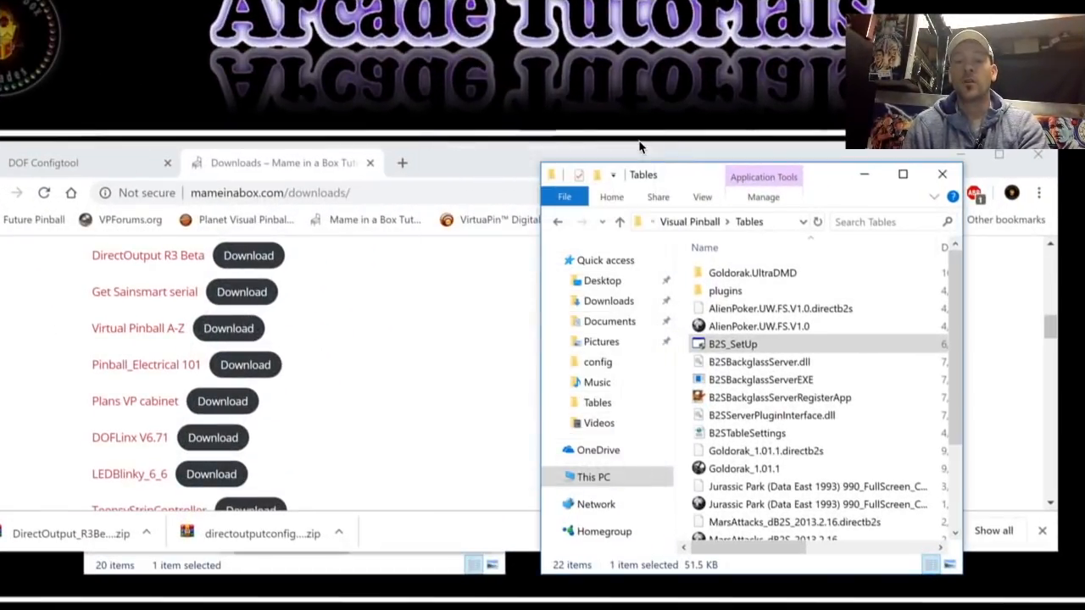
{"action": "mouse_move", "coordinate": [844, 173]}
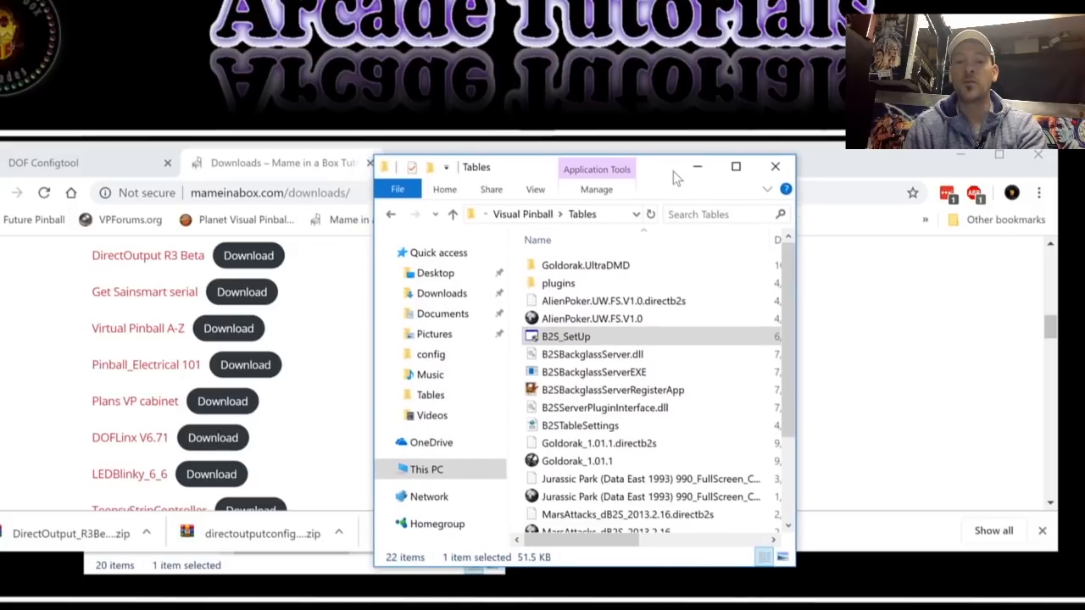
{"action": "left_click_drag", "start_coordinate": [593, 168], "coordinate": [644, 167]}
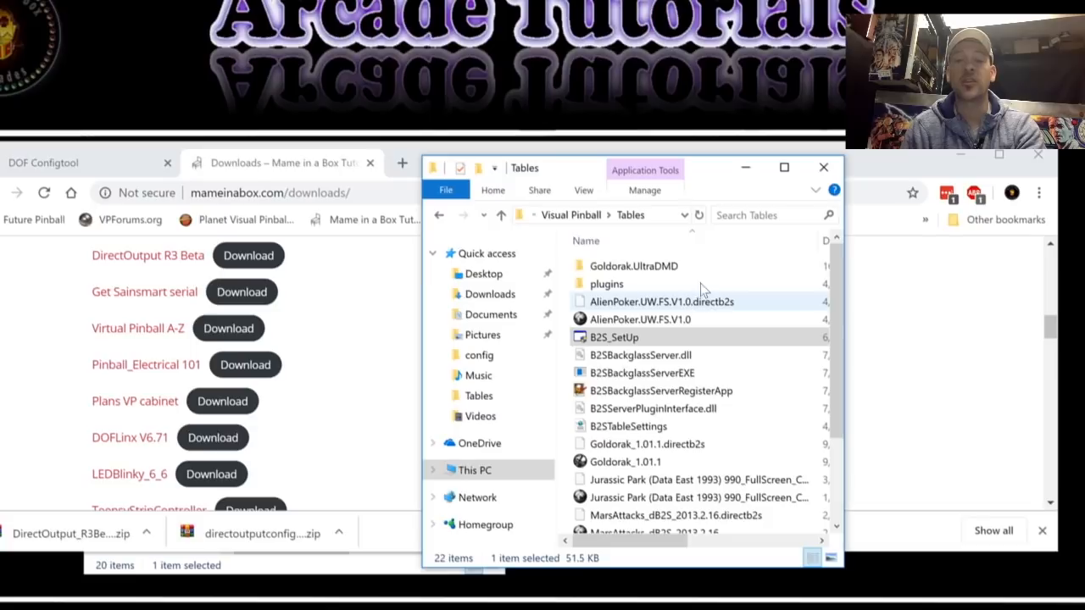
{"action": "left_click", "coordinate": [439, 213]}
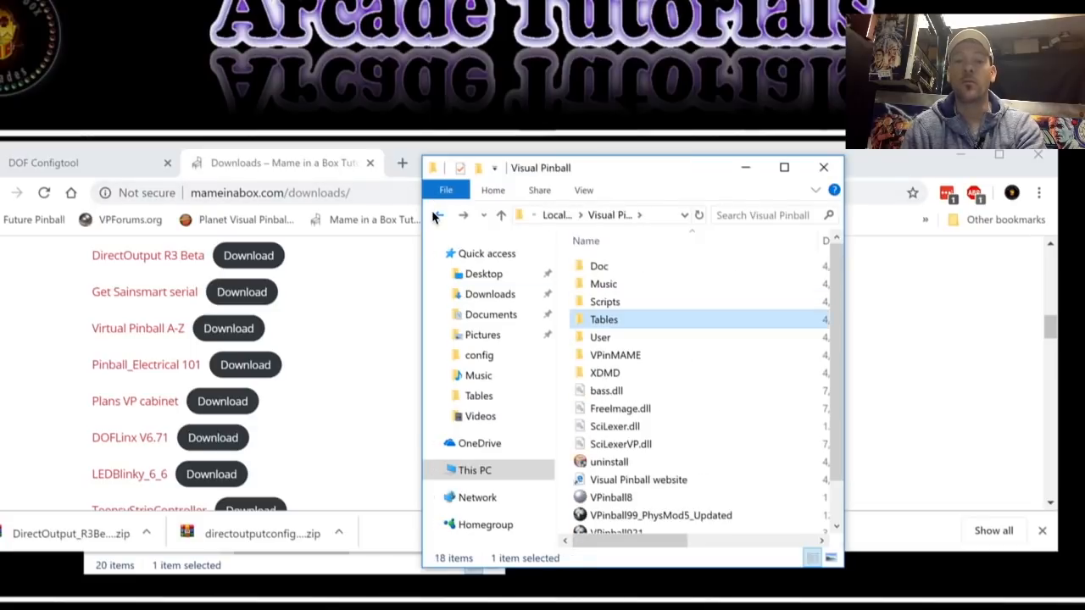
{"action": "mouse_move", "coordinate": [600, 317]}
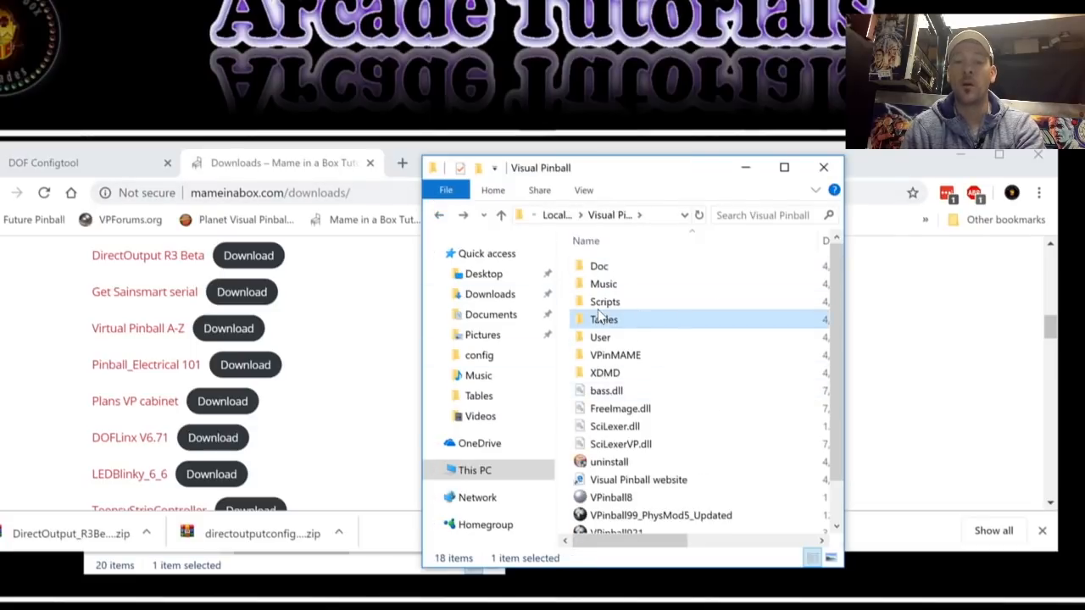
Copy C:\DirectOutput and drop a DirectOutput shortcut into the Tables\plugins folder
{"action": "double_click", "coordinate": [604, 319]}
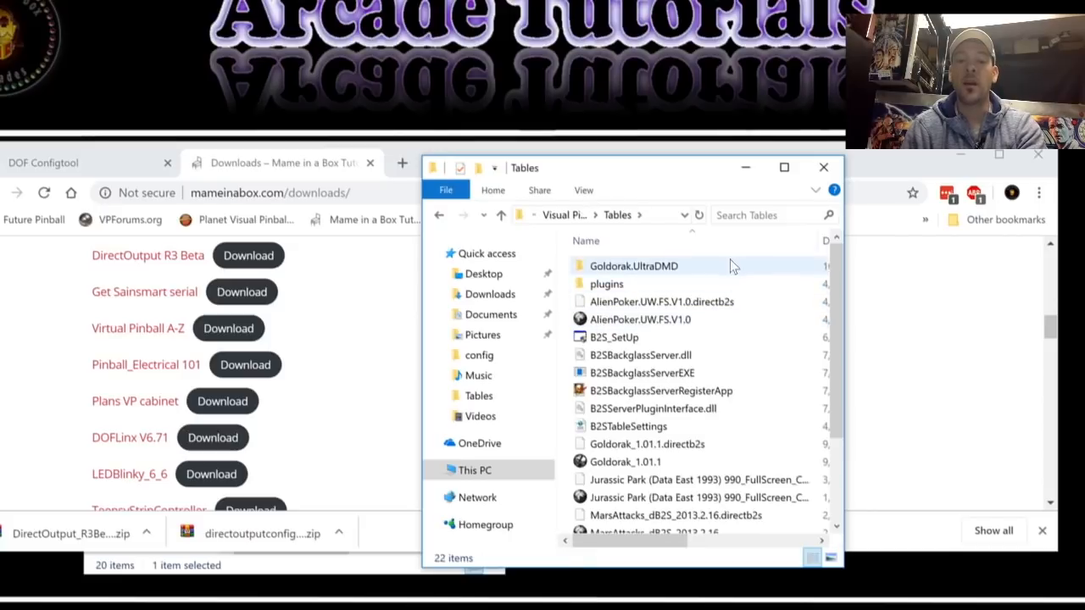
{"action": "mouse_move", "coordinate": [630, 285]}
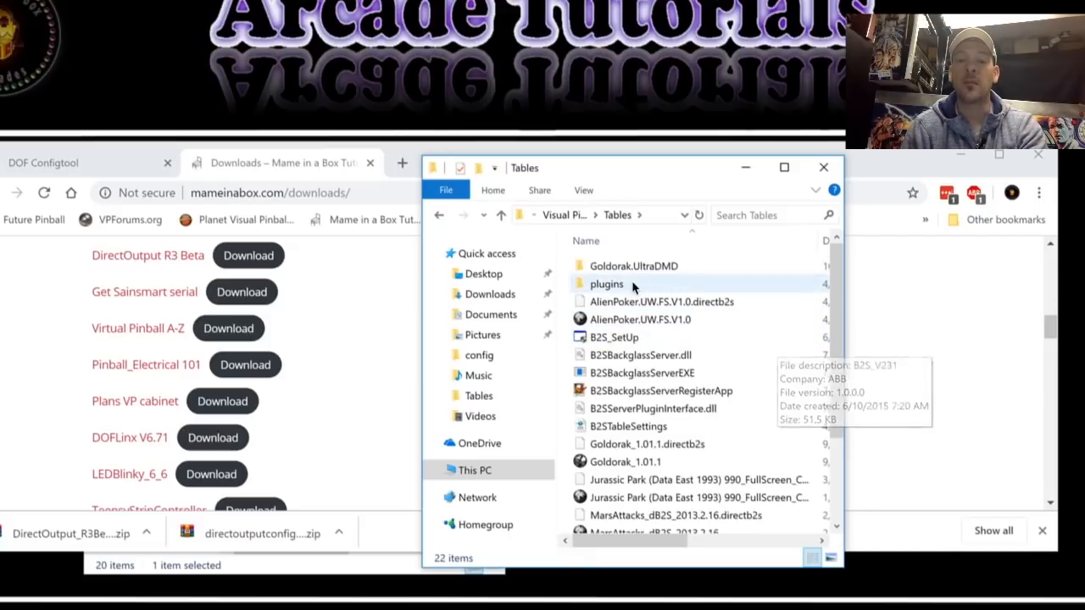
{"action": "mouse_move", "coordinate": [607, 283]}
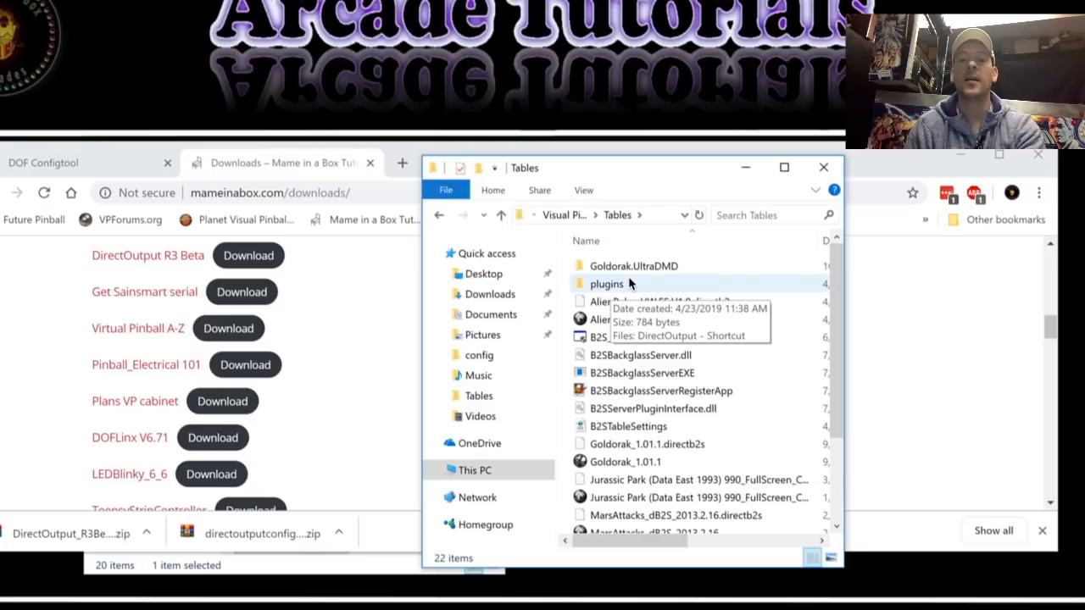
{"action": "double_click", "coordinate": [606, 285]}
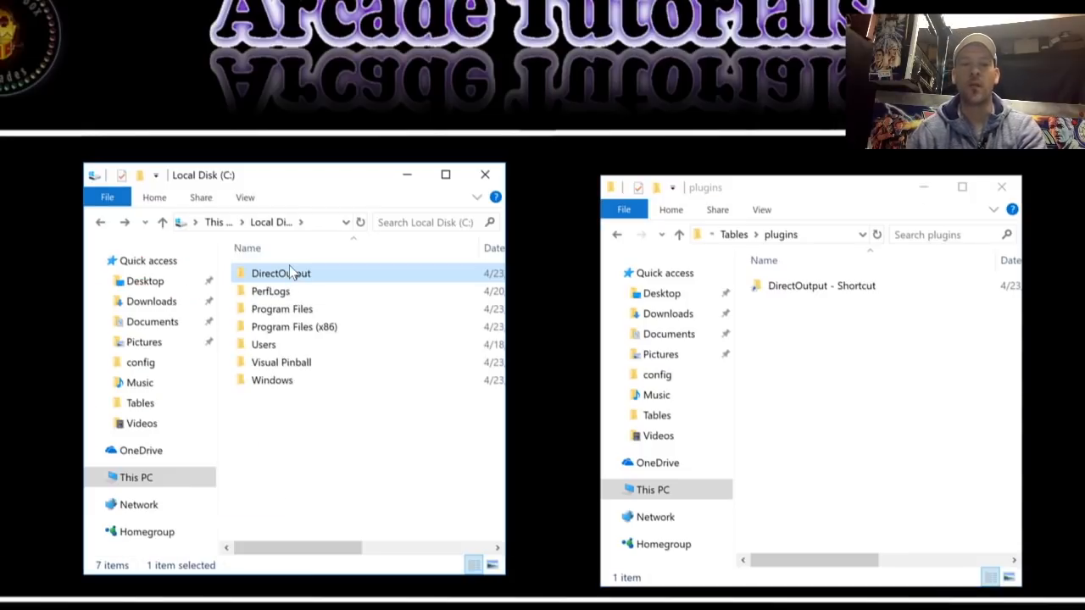
{"action": "right_click", "coordinate": [282, 273]}
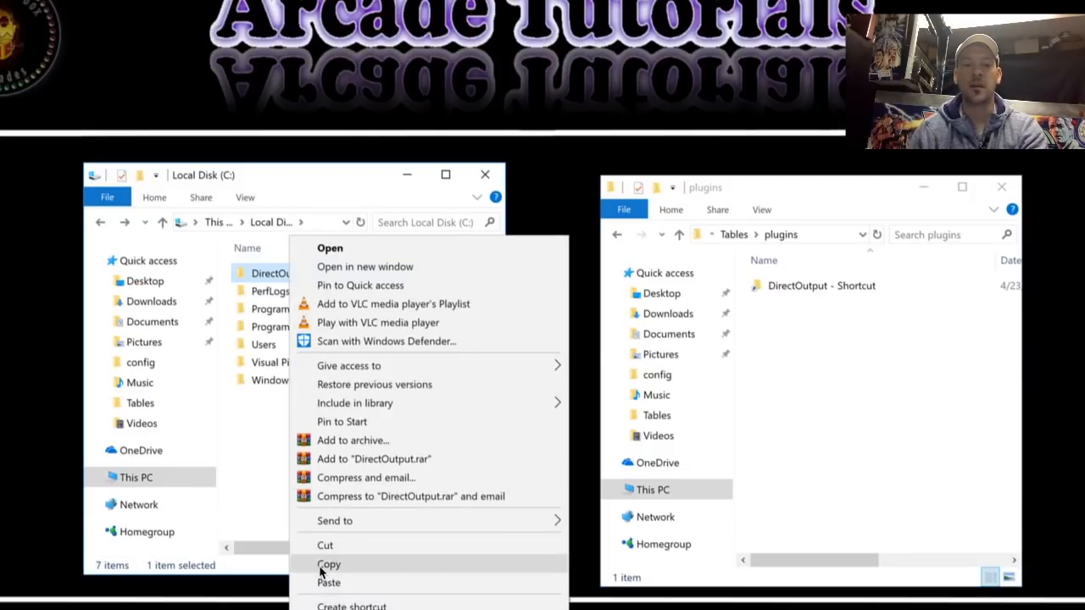
{"action": "left_click", "coordinate": [329, 564]}
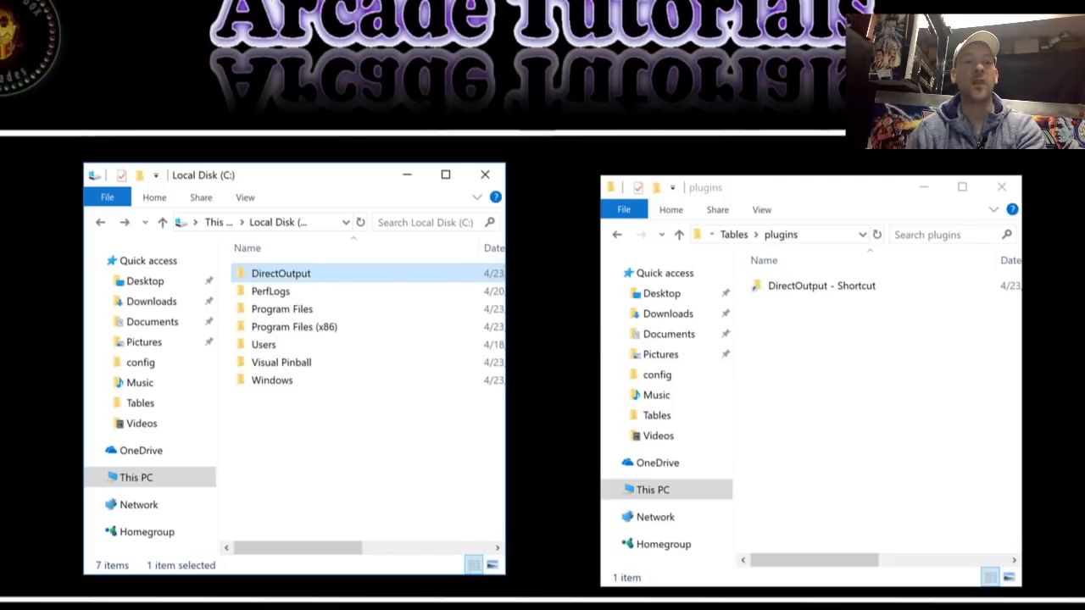
{"action": "left_click_drag", "start_coordinate": [821, 285], "coordinate": [559, 342]}
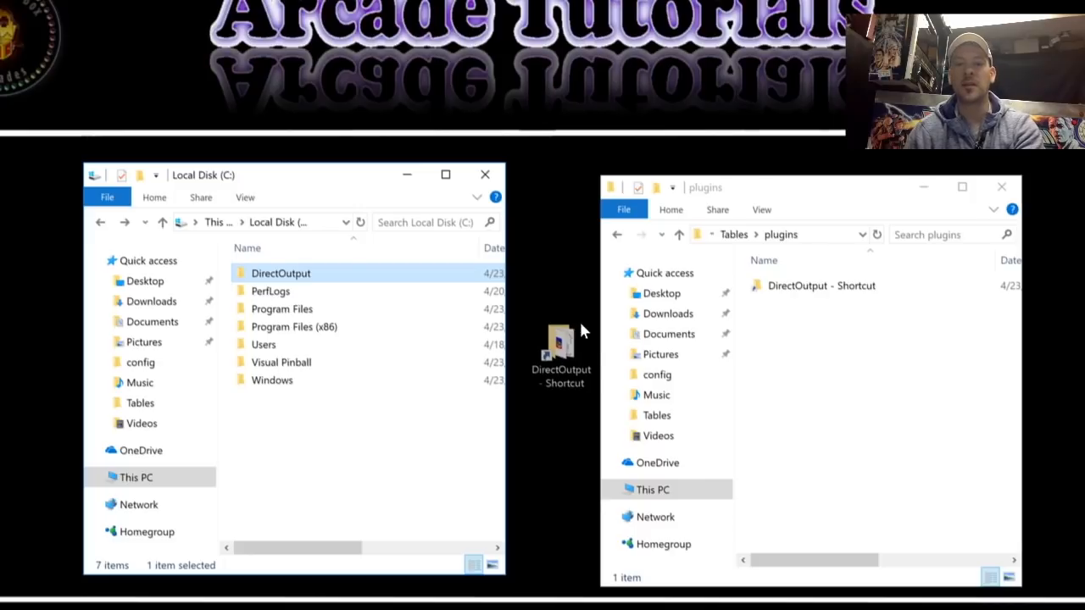
{"action": "left_click_drag", "start_coordinate": [560, 347], "coordinate": [805, 390]}
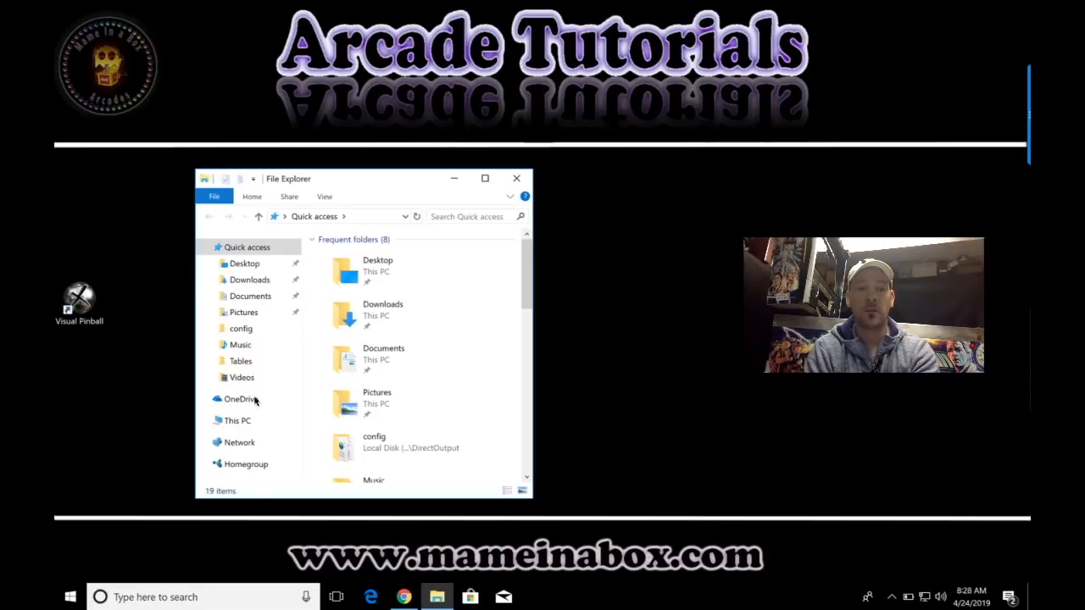
Pin the C:\DirectOutput folder to Quick access
{"action": "left_click", "coordinate": [237, 420]}
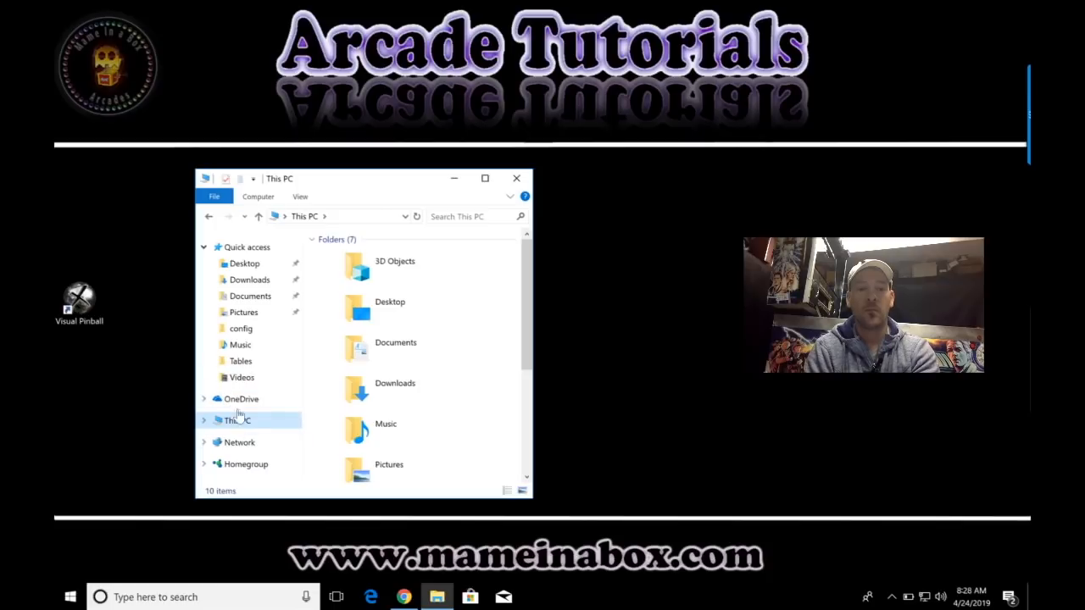
{"action": "left_click", "coordinate": [237, 420]}
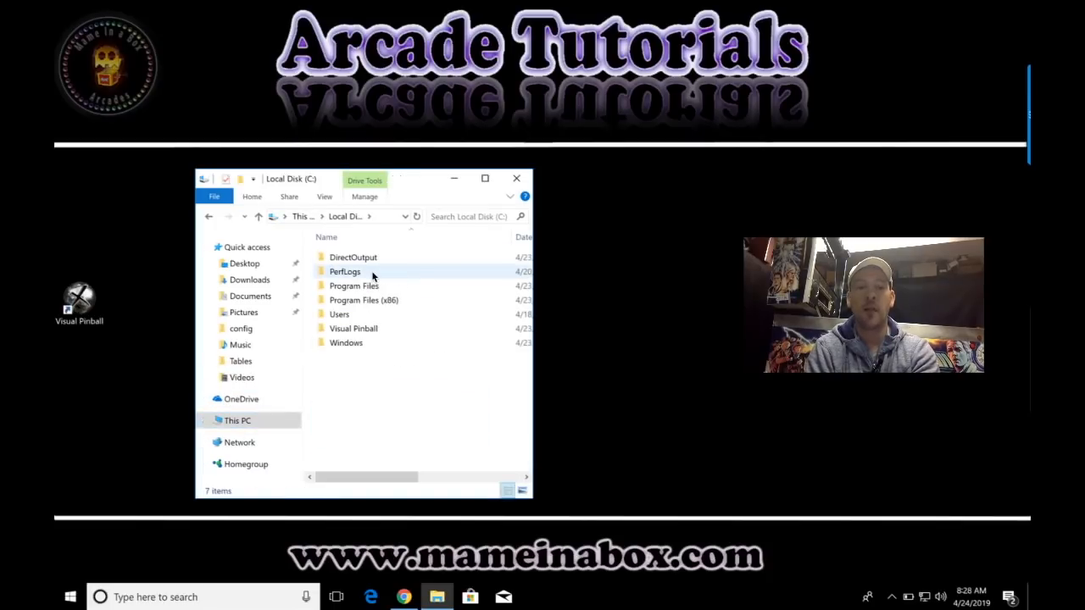
{"action": "left_click", "coordinate": [352, 257]}
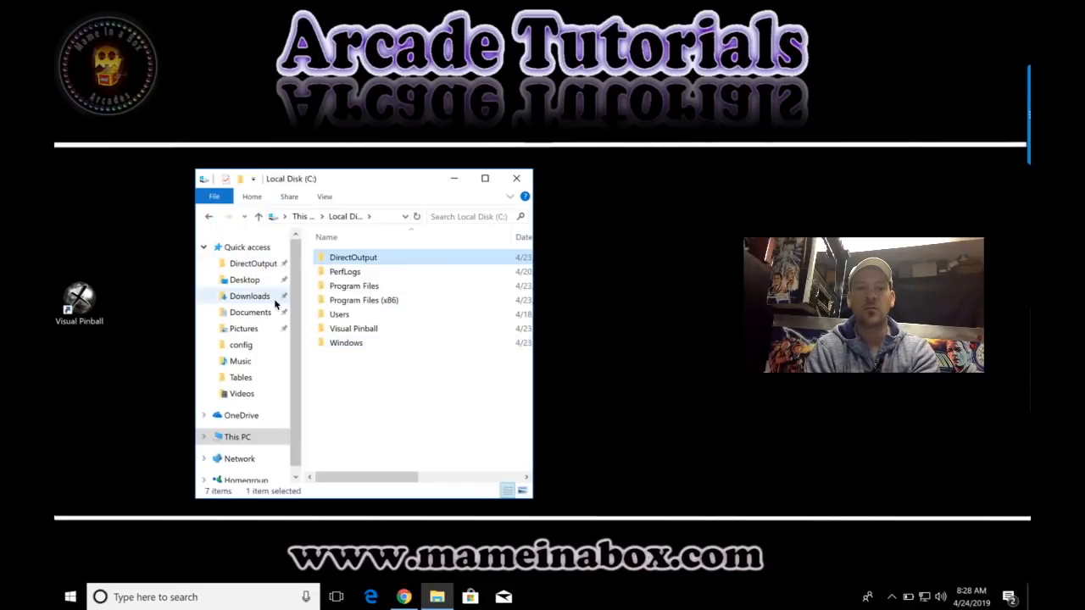
{"action": "left_click", "coordinate": [239, 458]}
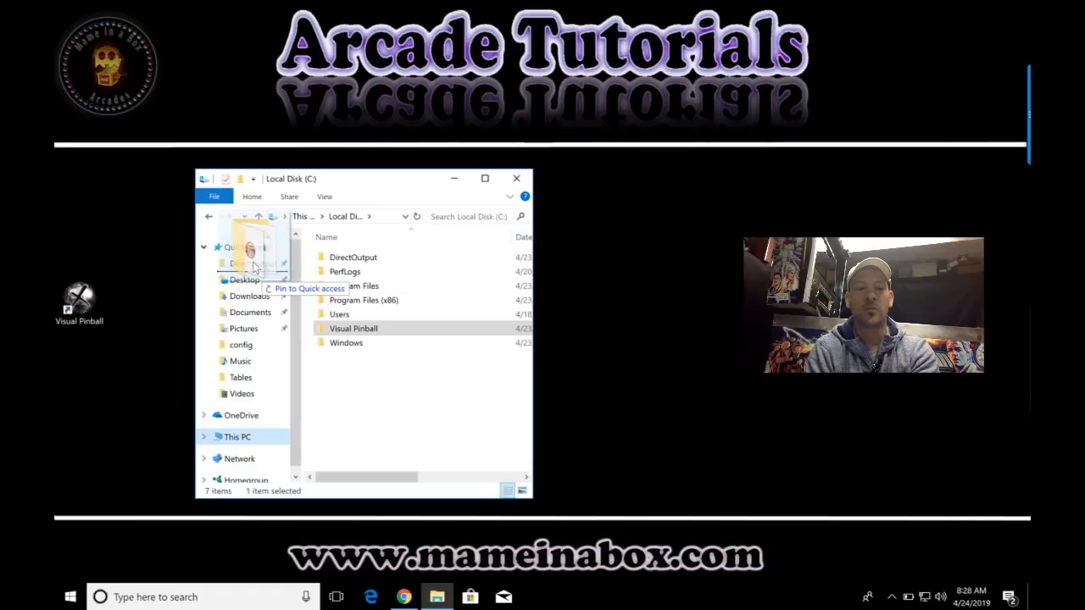
Pin the Visual Pinball folder to Quick access and open it
{"action": "double_click", "coordinate": [352, 329]}
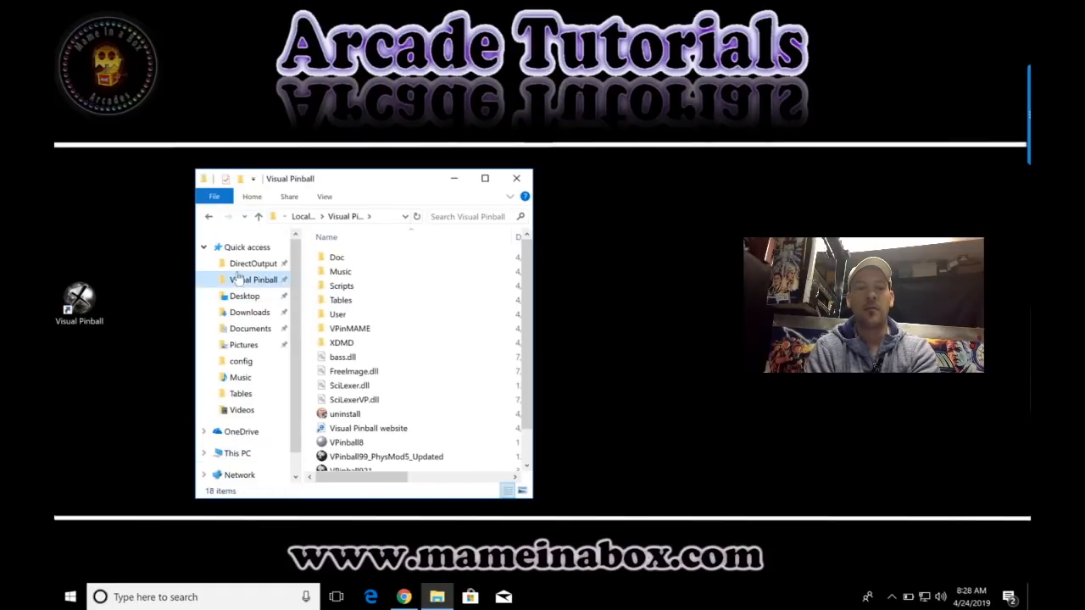
{"action": "left_click", "coordinate": [339, 272]}
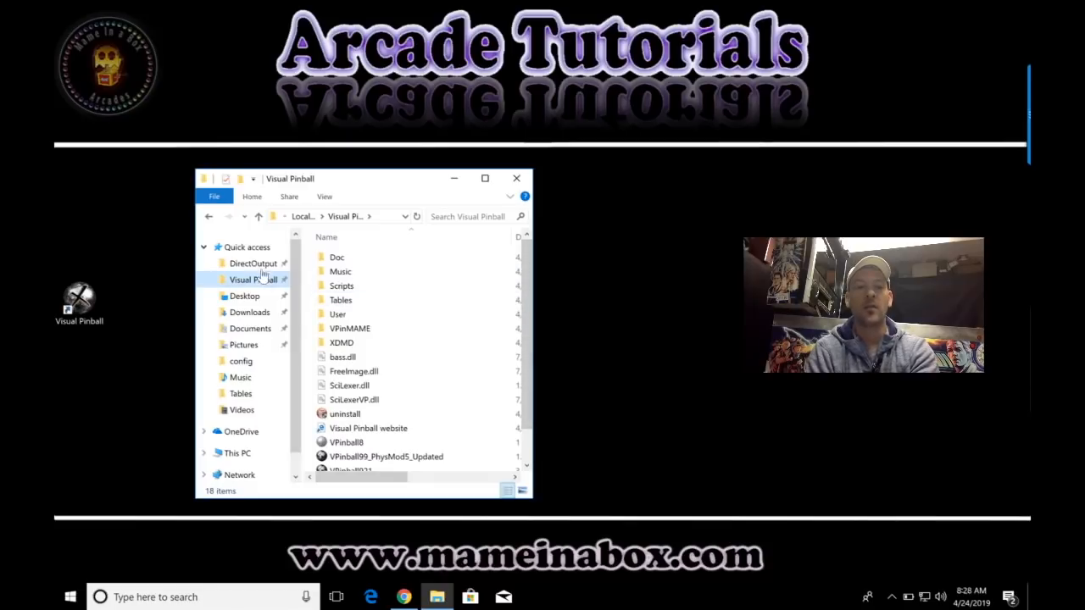
{"action": "double_click", "coordinate": [252, 263]}
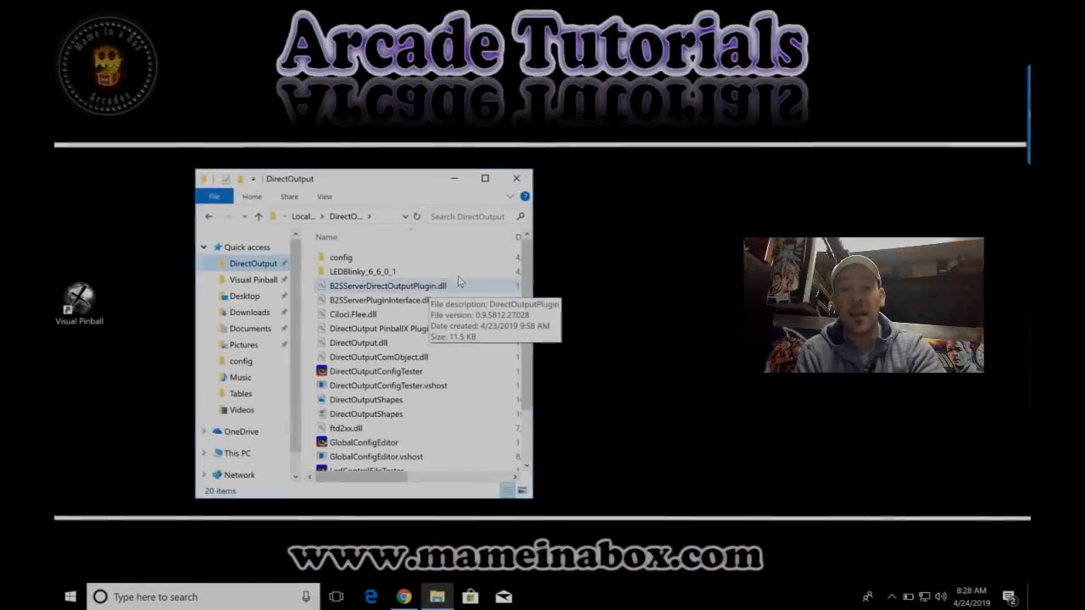
{"action": "left_click", "coordinate": [386, 285]}
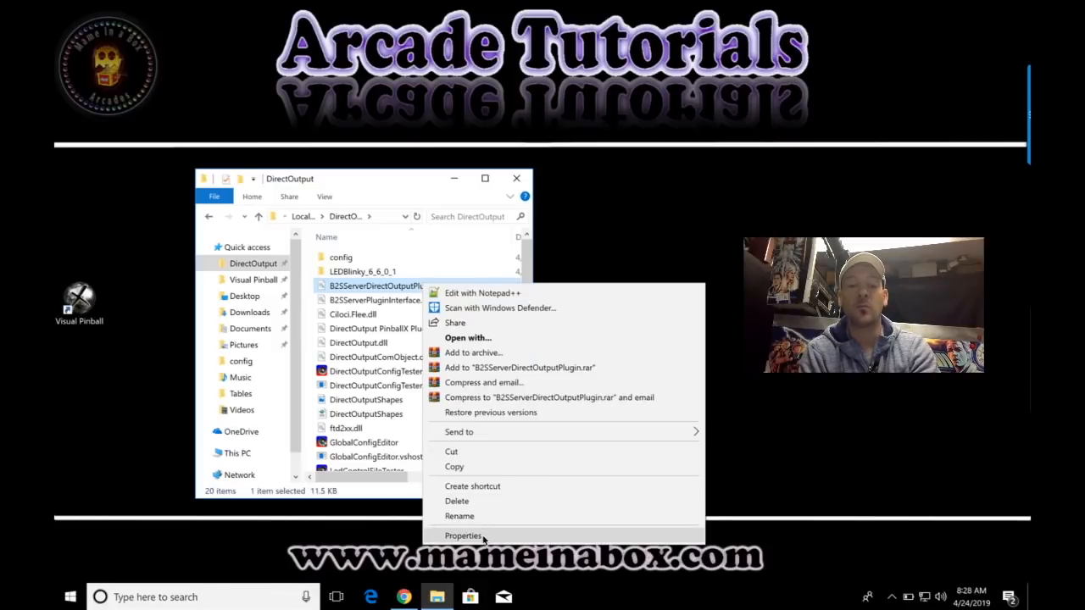
{"action": "left_click", "coordinate": [463, 536]}
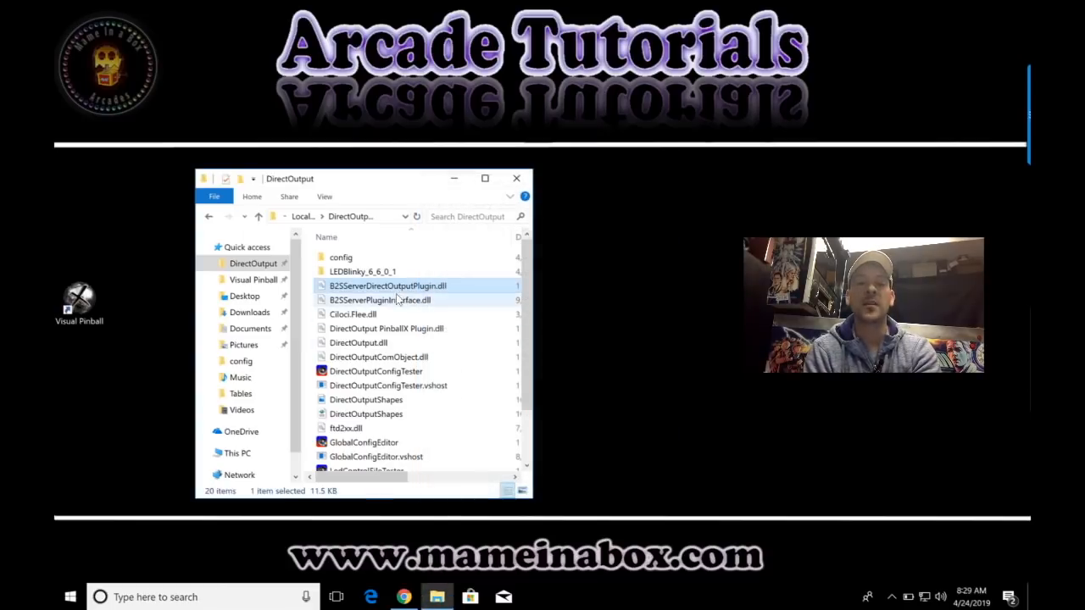
{"action": "left_click", "coordinate": [386, 329]}
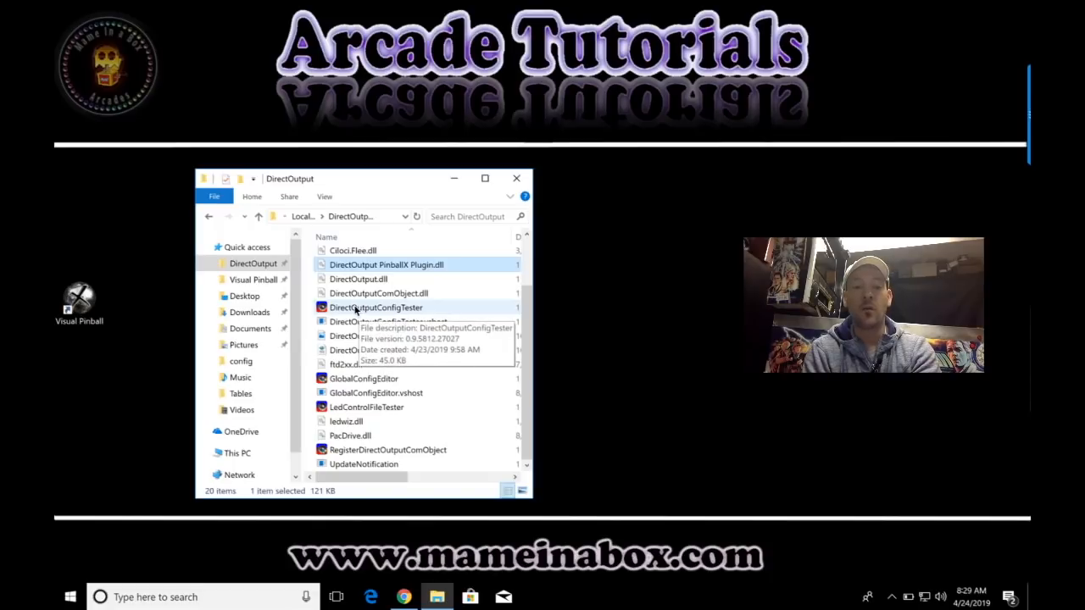
Set DirectOutputConfigTester to 'Run this program as an administrator' in its Compatibility properties
{"action": "left_click", "coordinate": [376, 308]}
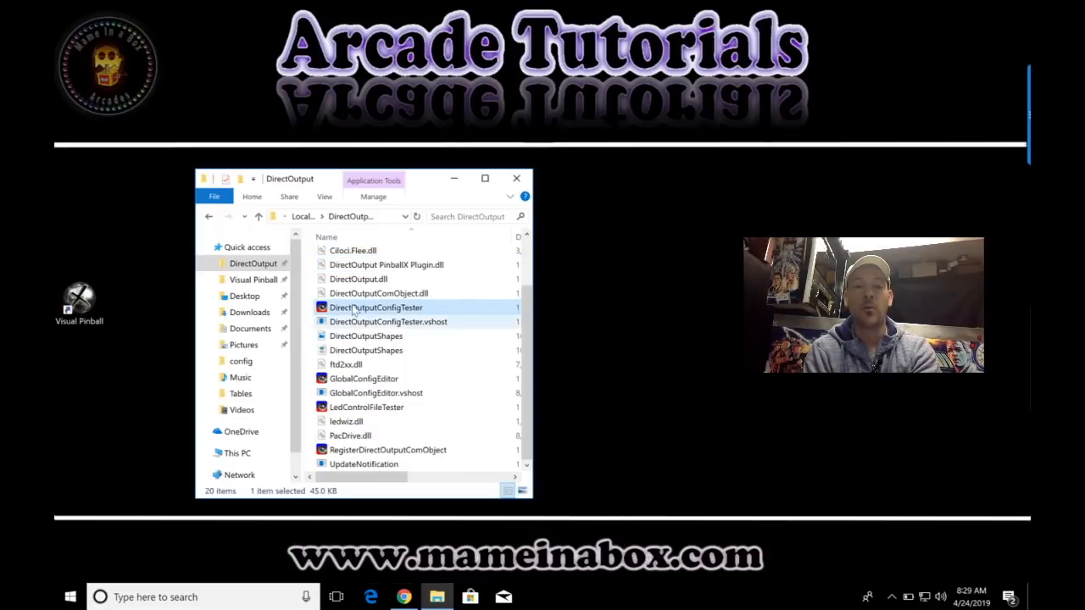
{"action": "right_click", "coordinate": [376, 308]}
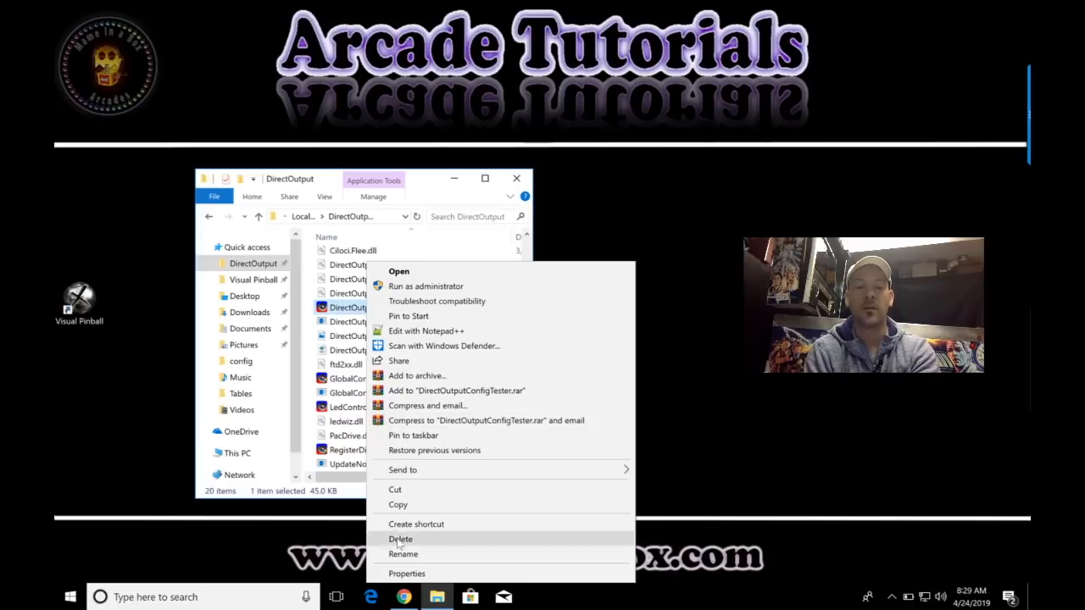
{"action": "left_click", "coordinate": [406, 573]}
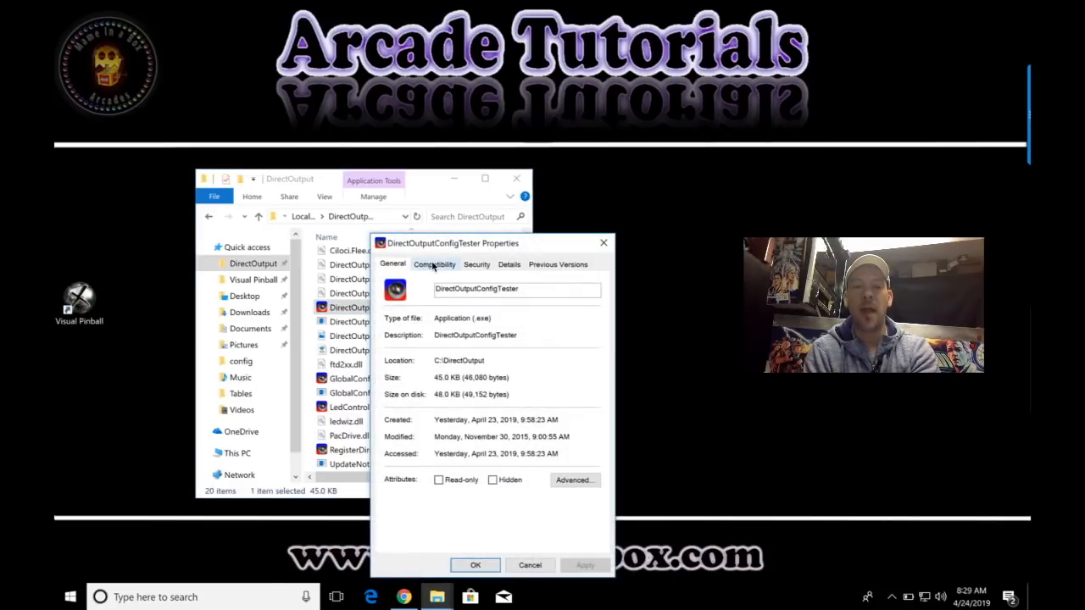
{"action": "left_click", "coordinate": [434, 264]}
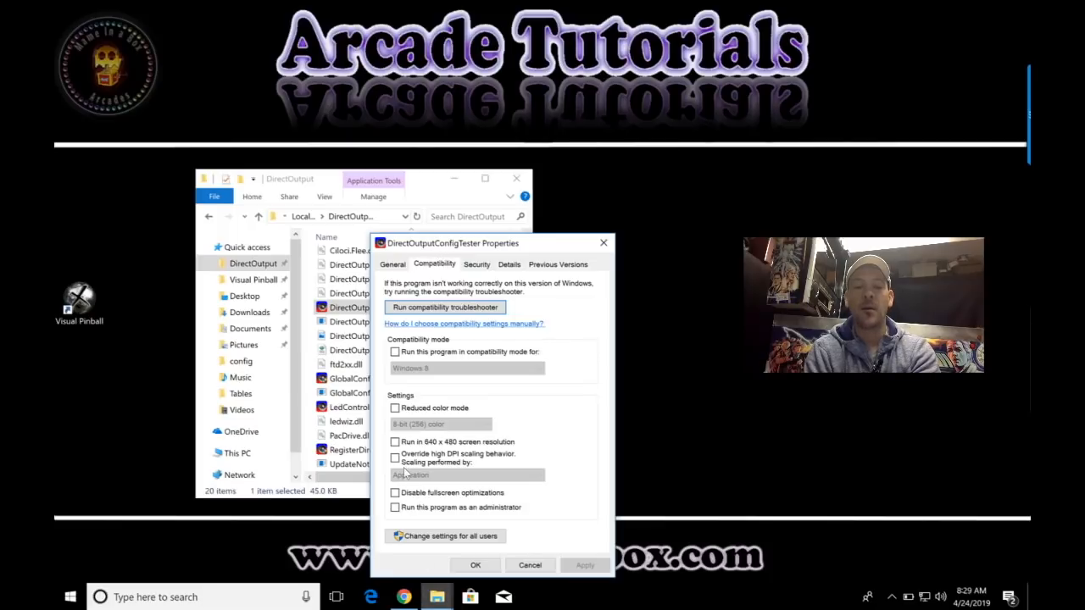
{"action": "left_click", "coordinate": [393, 507]}
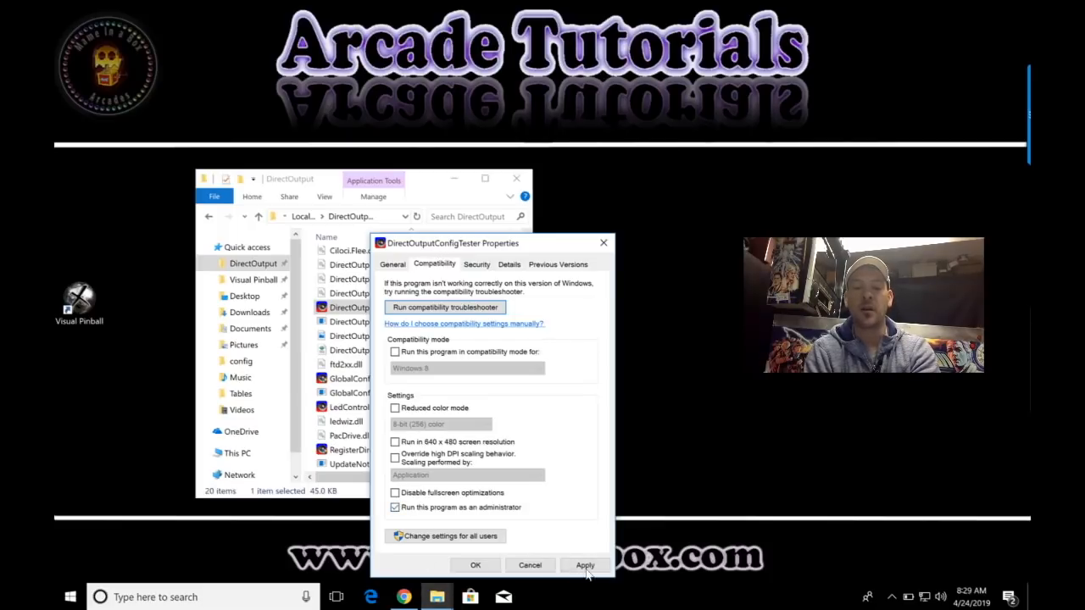
{"action": "left_click", "coordinate": [584, 566]}
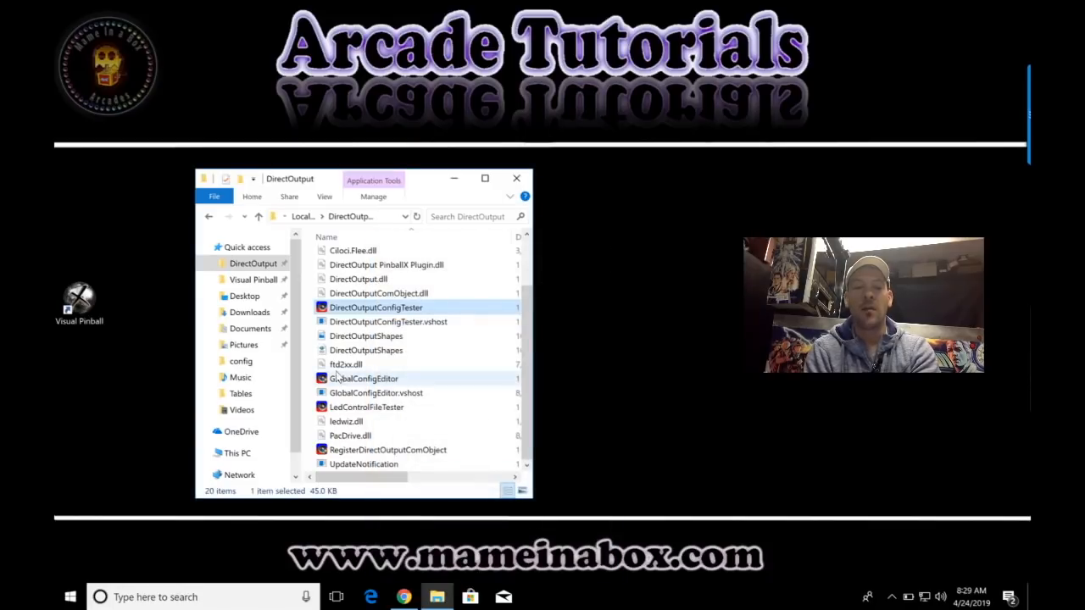
{"action": "mouse_move", "coordinate": [363, 380]}
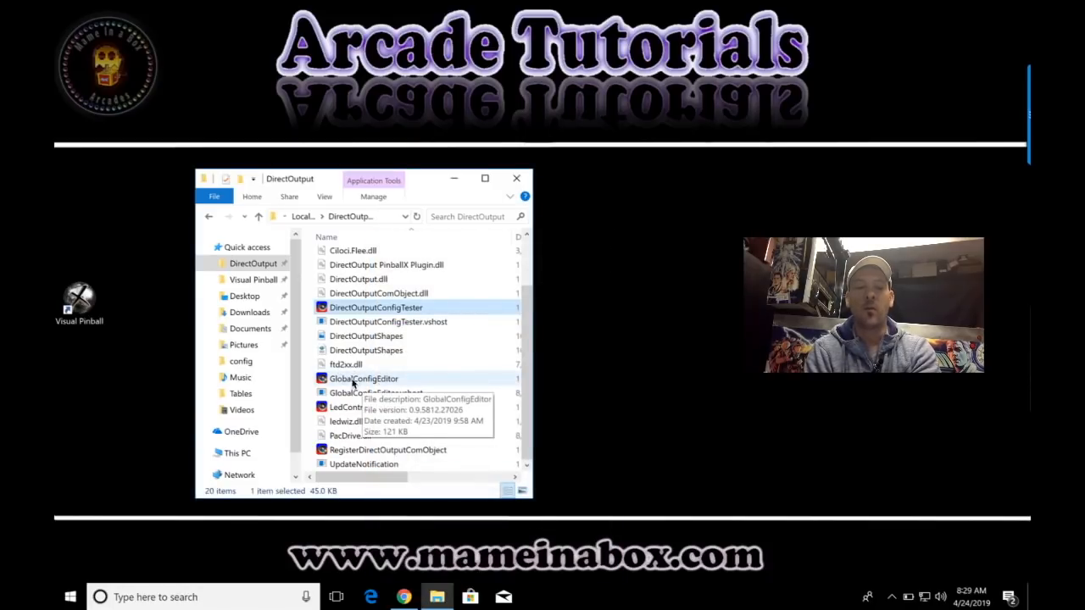
Select GlobalConfigEditor, then RegisterDirectOutputComObject, for the same treatment
{"action": "left_click", "coordinate": [363, 378]}
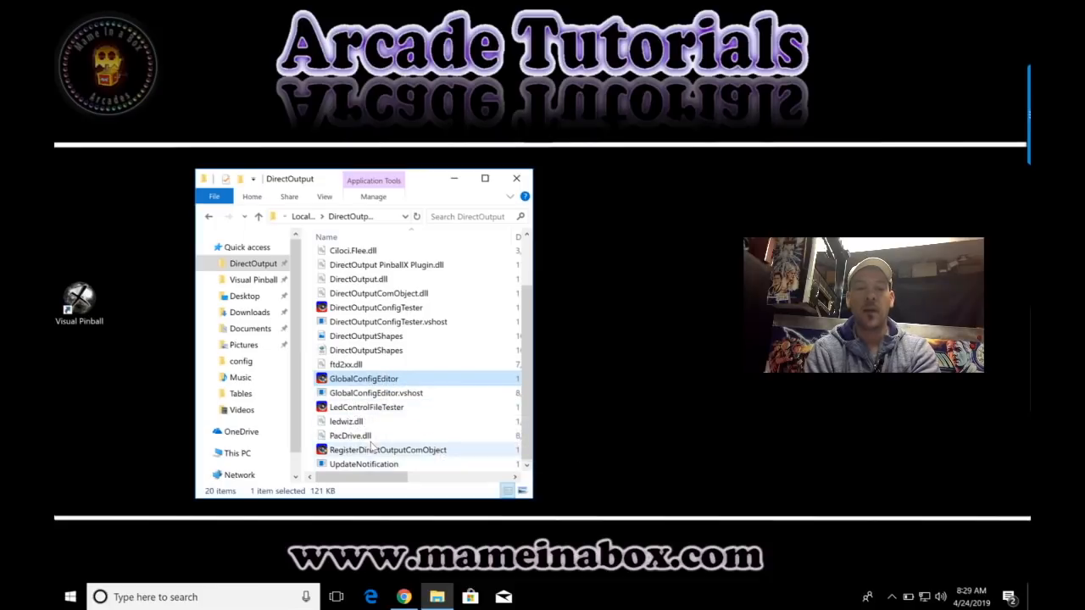
{"action": "left_click", "coordinate": [386, 450]}
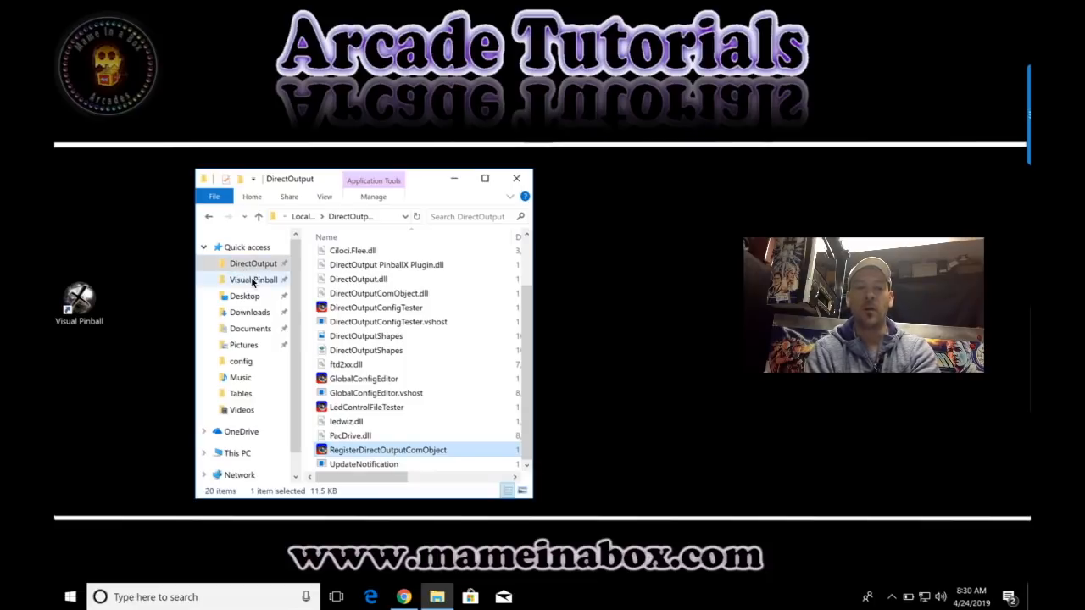
Set VPinball995 in the Visual Pinball folder to always run as administrator via Compatibility
{"action": "left_click", "coordinate": [252, 280]}
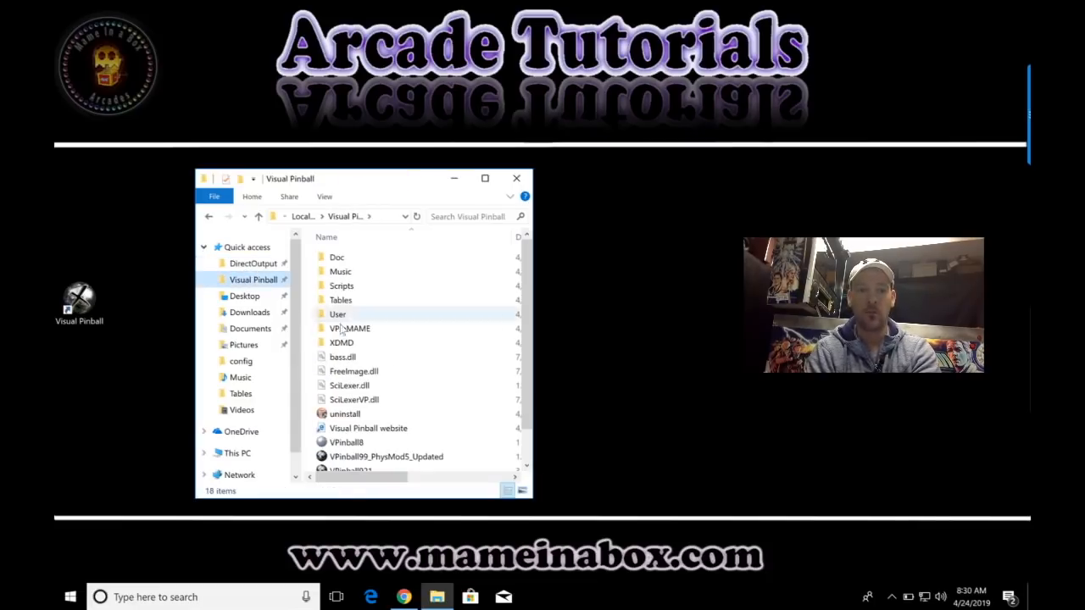
{"action": "scroll", "scroll_direction": "down", "scroll_amount": 3}
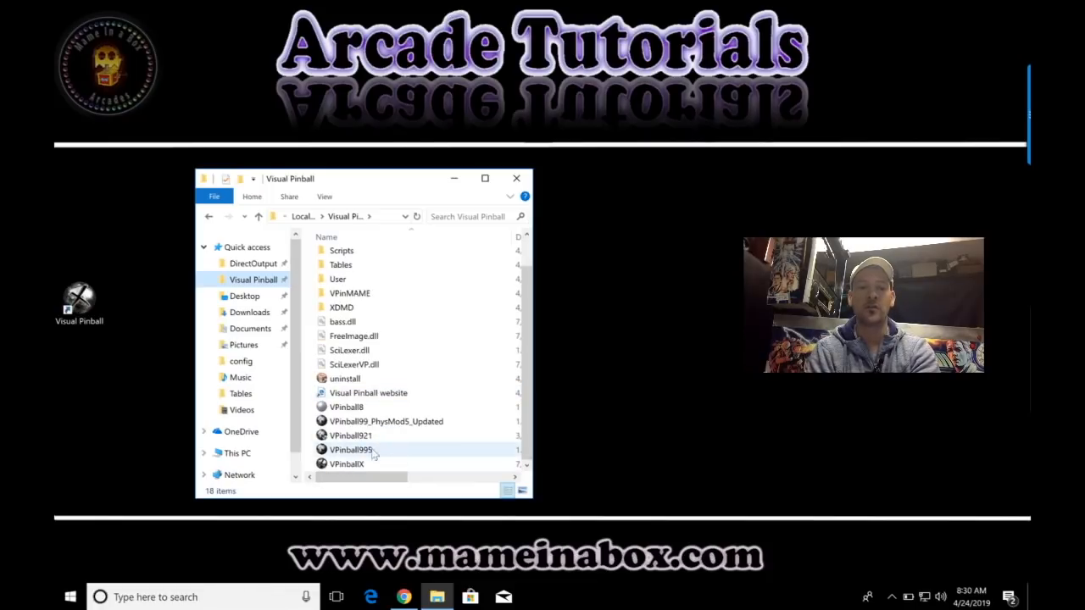
{"action": "mouse_move", "coordinate": [345, 464]}
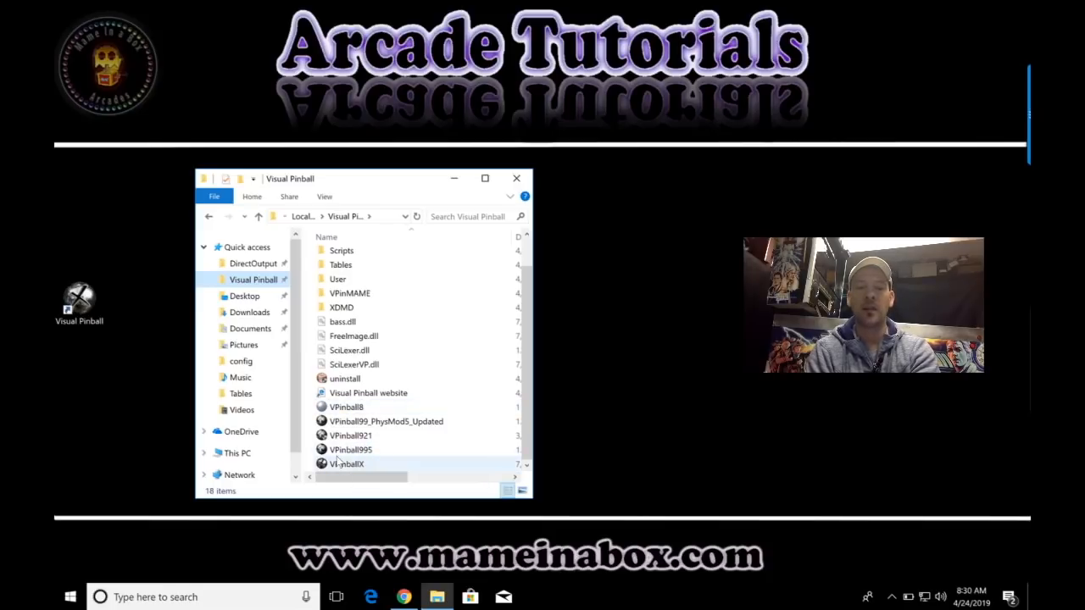
{"action": "left_click", "coordinate": [351, 450]}
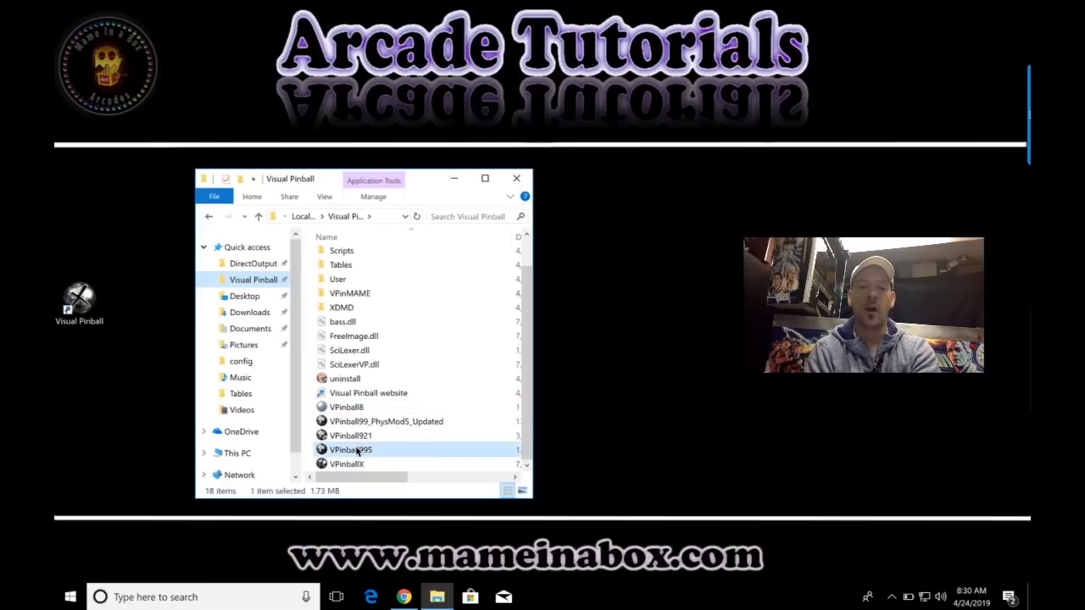
{"action": "right_click", "coordinate": [349, 451]}
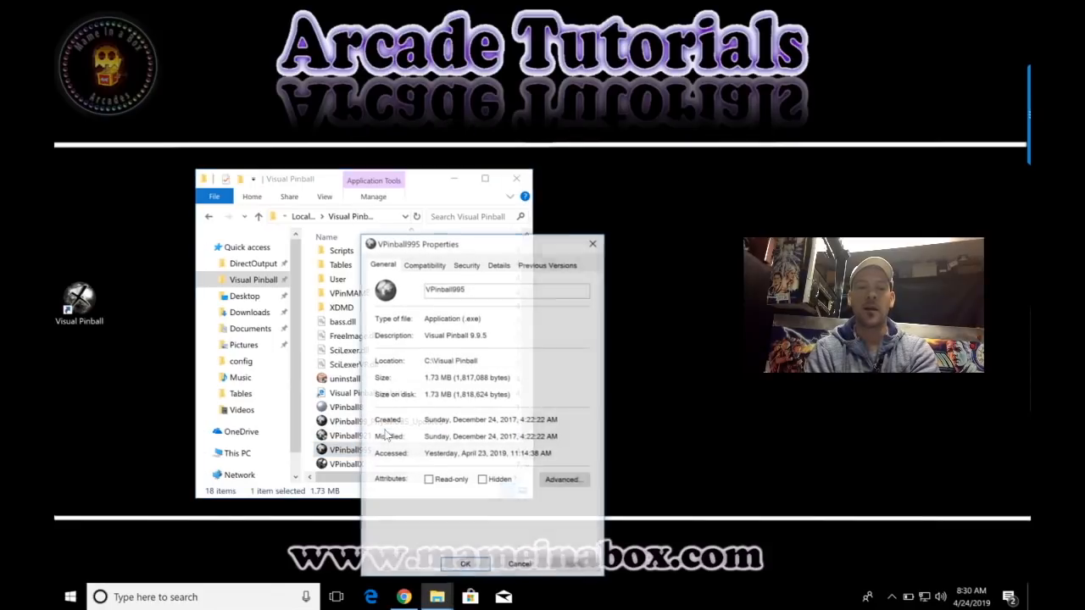
{"action": "left_click", "coordinate": [424, 264]}
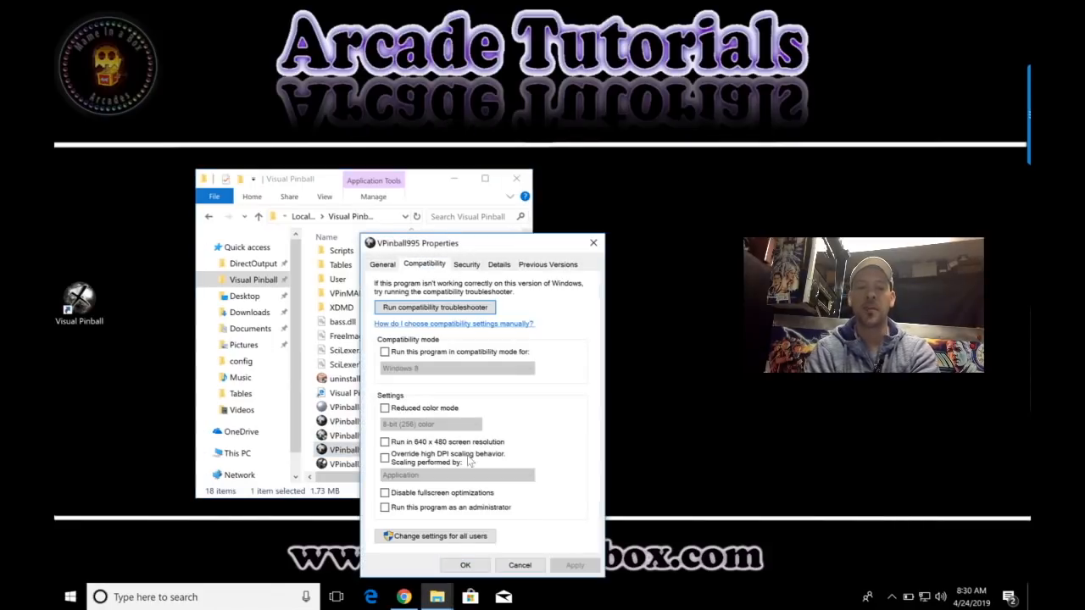
{"action": "left_click", "coordinate": [384, 507]}
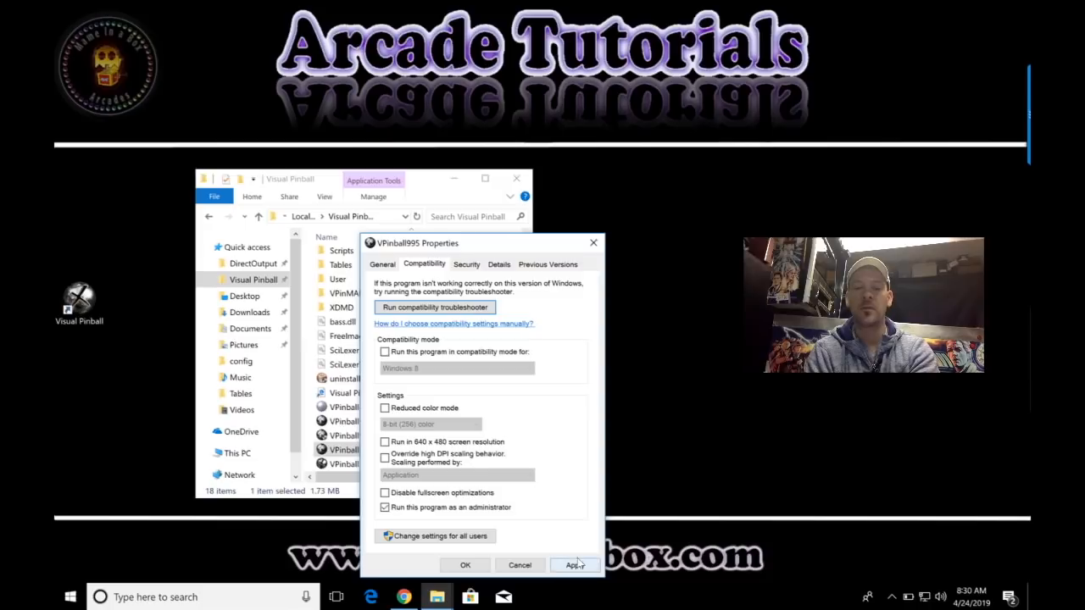
{"action": "left_click", "coordinate": [465, 566]}
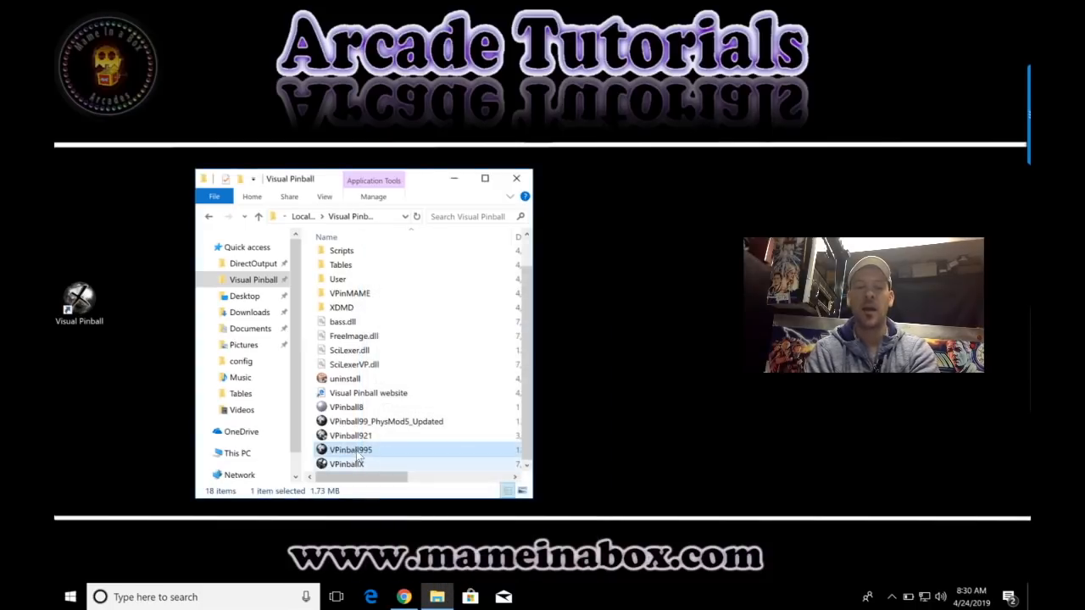
Check the same run-as-administrator setting on VPinballX, then return to the DirectOutput folder
{"action": "left_click", "coordinate": [345, 464]}
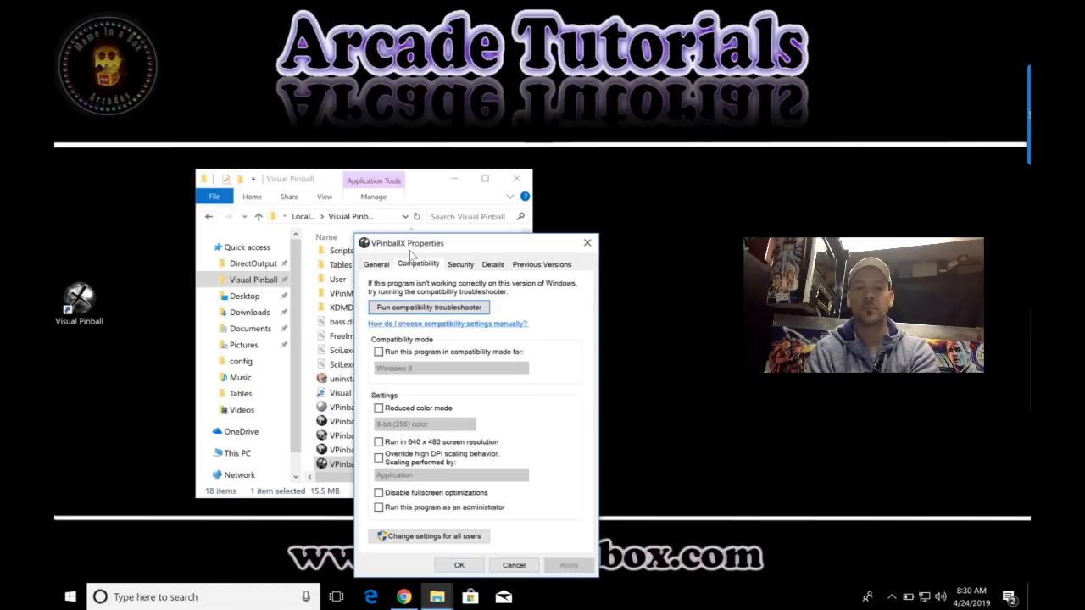
{"action": "left_click", "coordinate": [378, 507]}
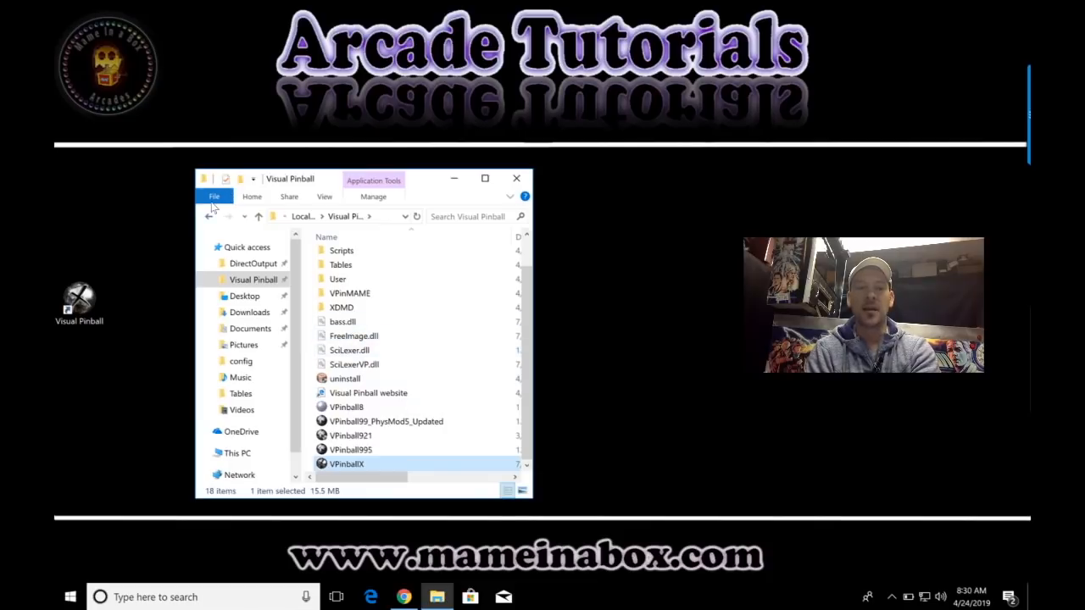
{"action": "left_click", "coordinate": [254, 265]}
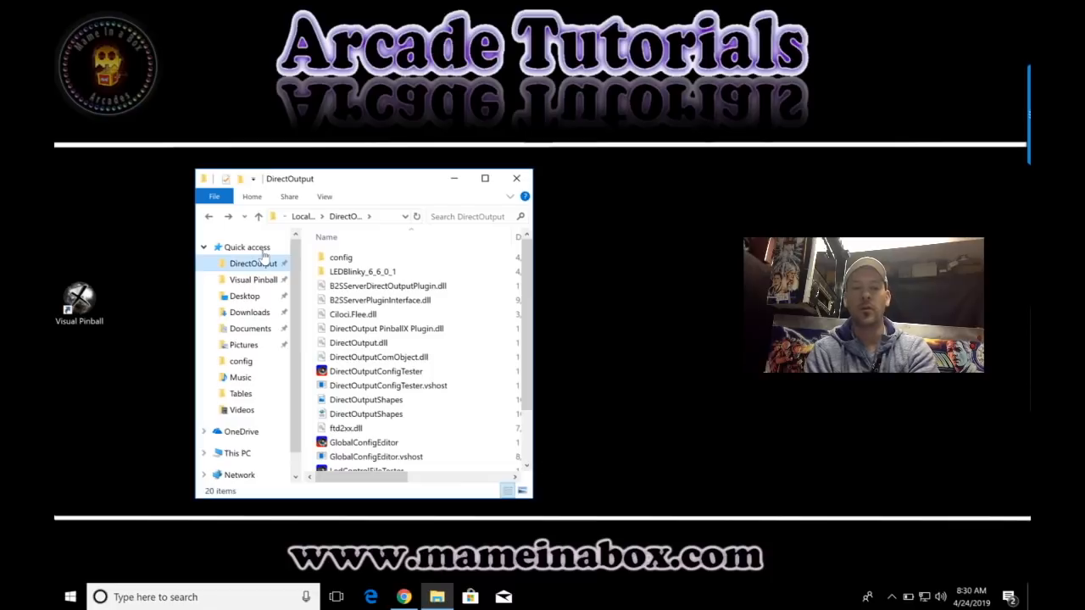
Run RegisterDirectOutputComObject and allow the UAC prompt so the COM object registers successfully
{"action": "scroll", "scroll_direction": "down", "scroll_amount": 3}
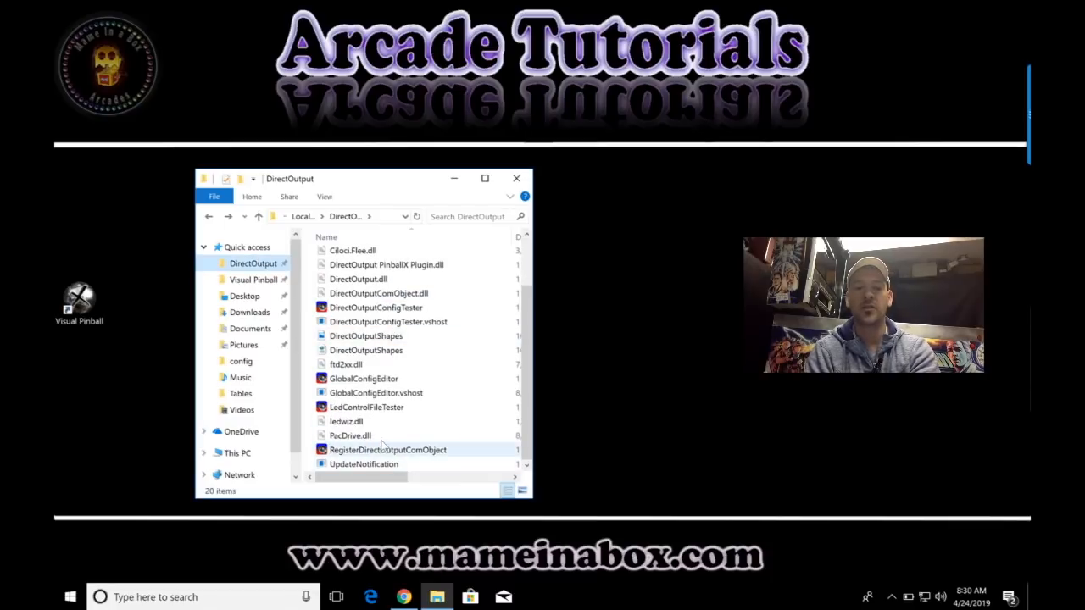
{"action": "mouse_move", "coordinate": [386, 450]}
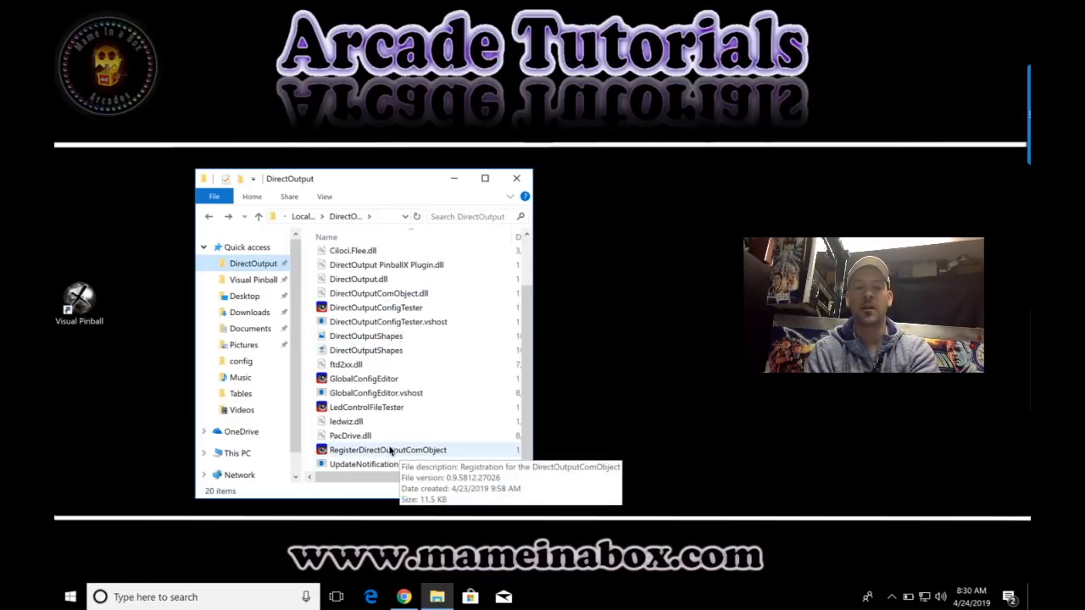
{"action": "right_click", "coordinate": [386, 449]}
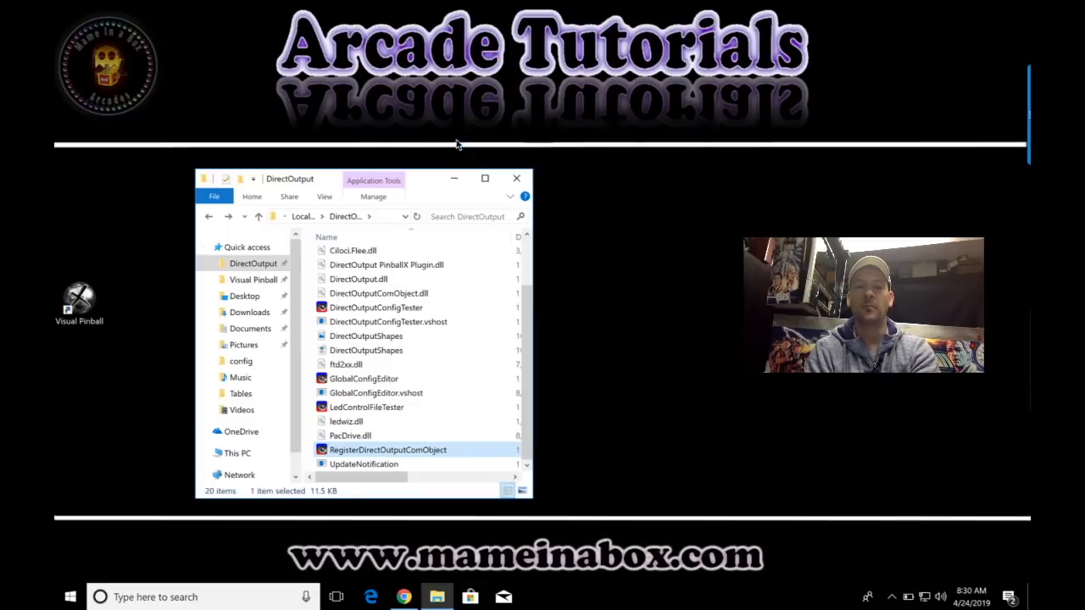
{"action": "double_click", "coordinate": [387, 451]}
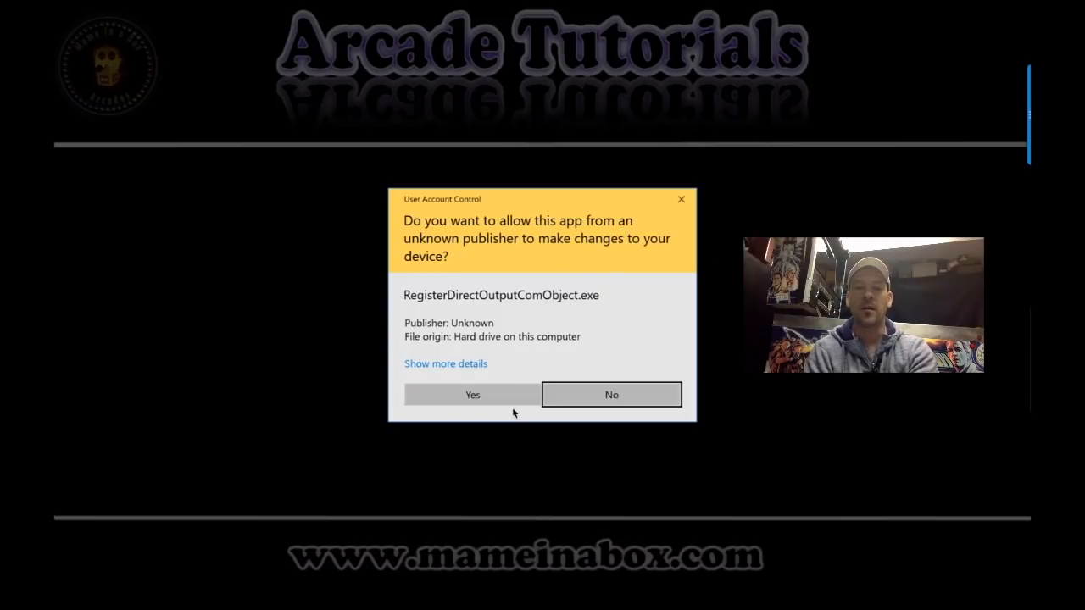
{"action": "left_click", "coordinate": [471, 393]}
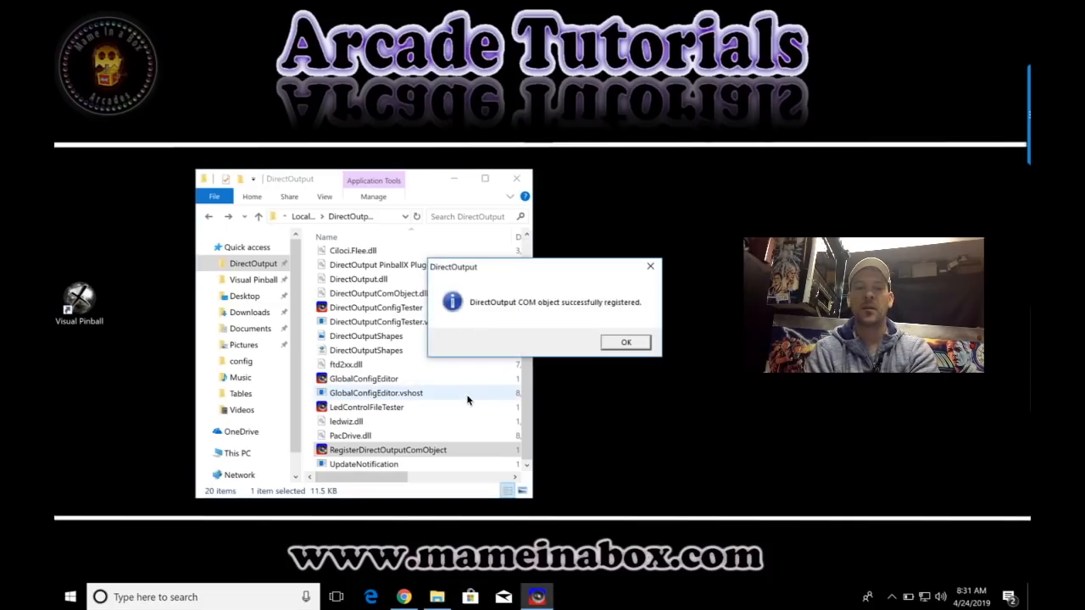